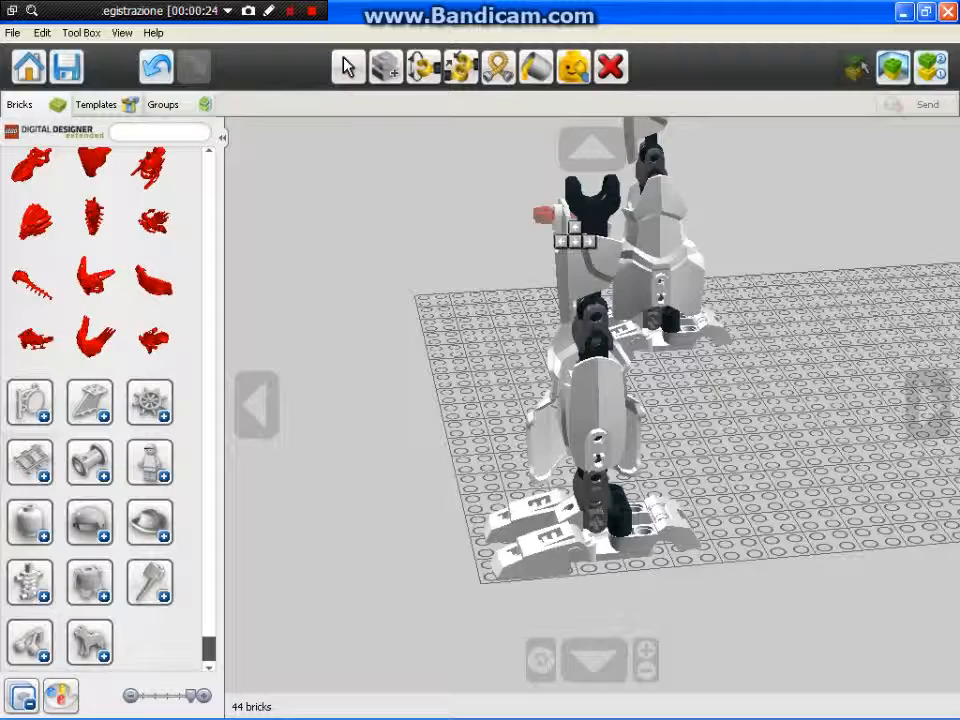
- Lift the black jointed torso frame off the white legs, leaving the legs standing apart
{"action": "left_click", "coordinate": [348, 68]}
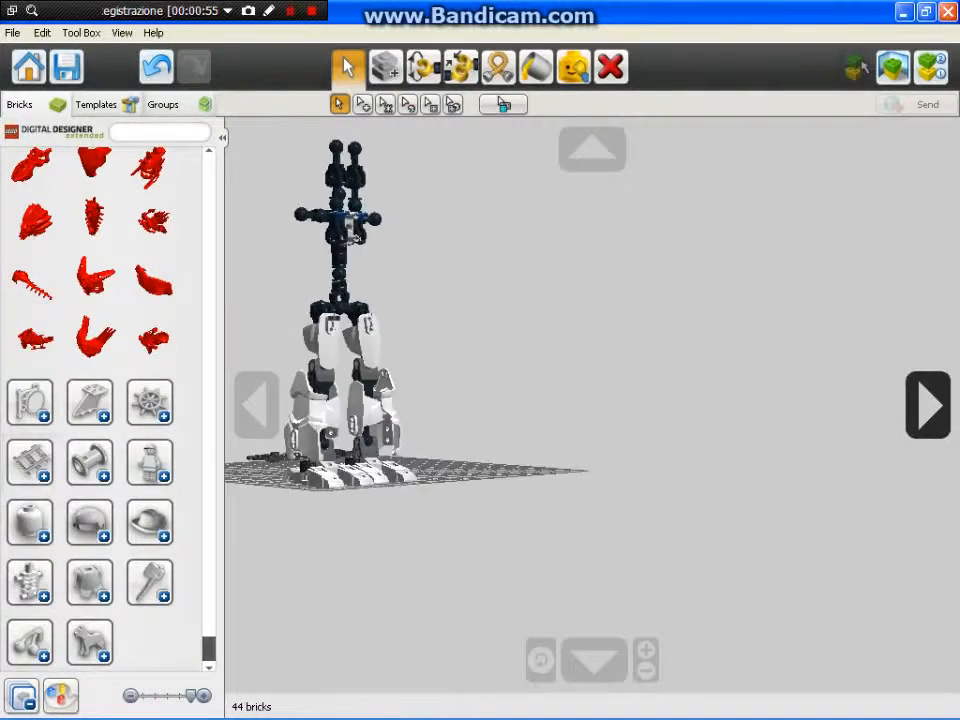
{"action": "left_click", "coordinate": [192, 66]}
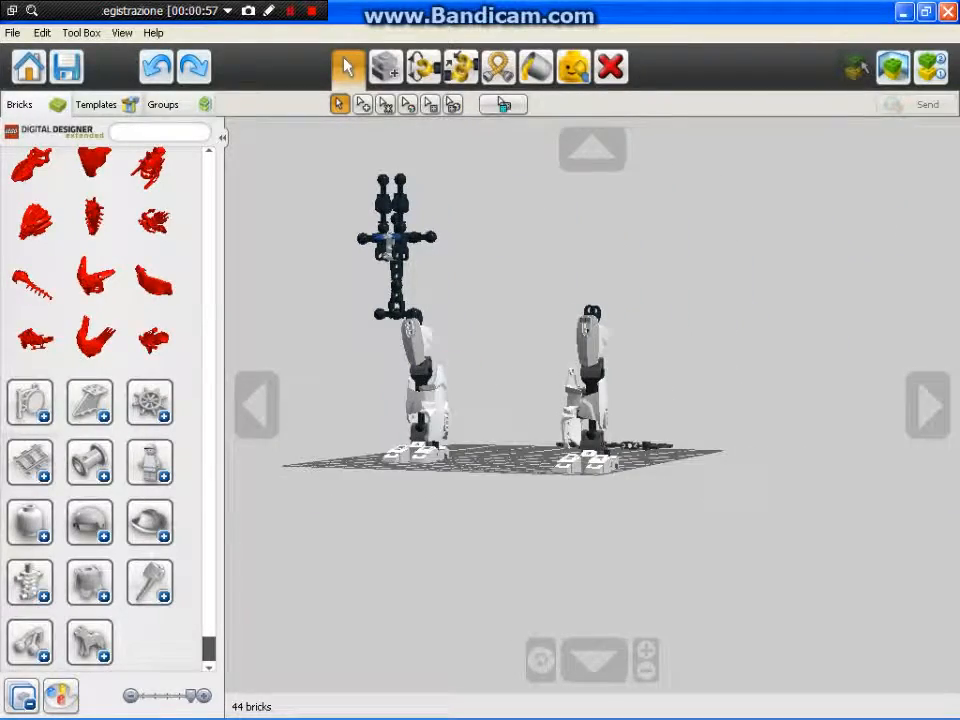
- Set the black torso frame back onto the connectors of the two white legs
{"action": "scroll", "scroll_direction": "up", "scroll_amount": 3}
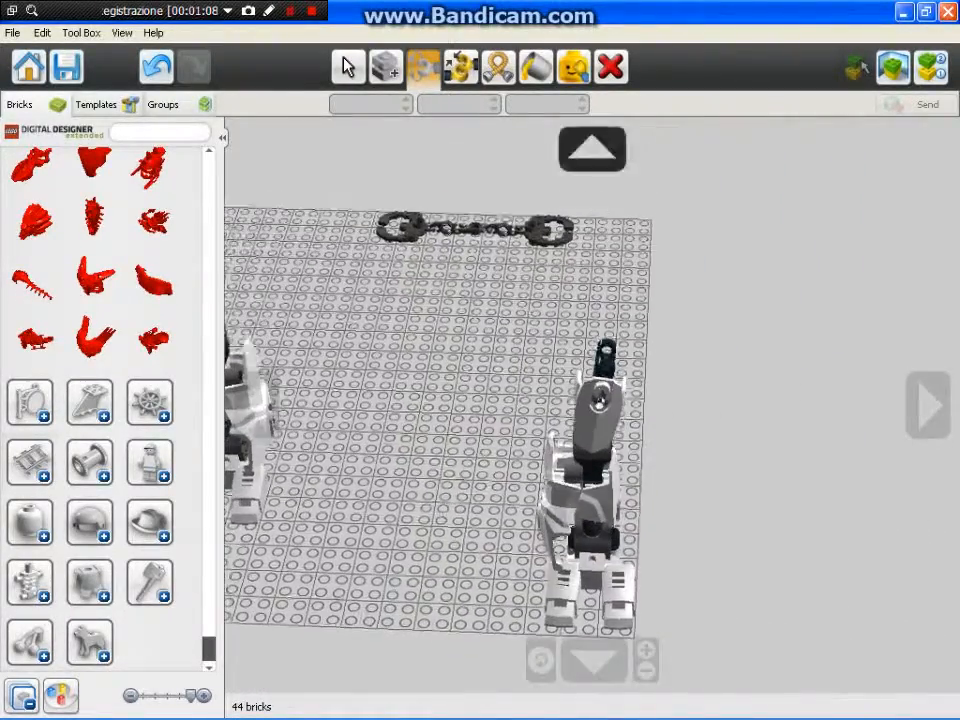
{"action": "left_click", "coordinate": [348, 68]}
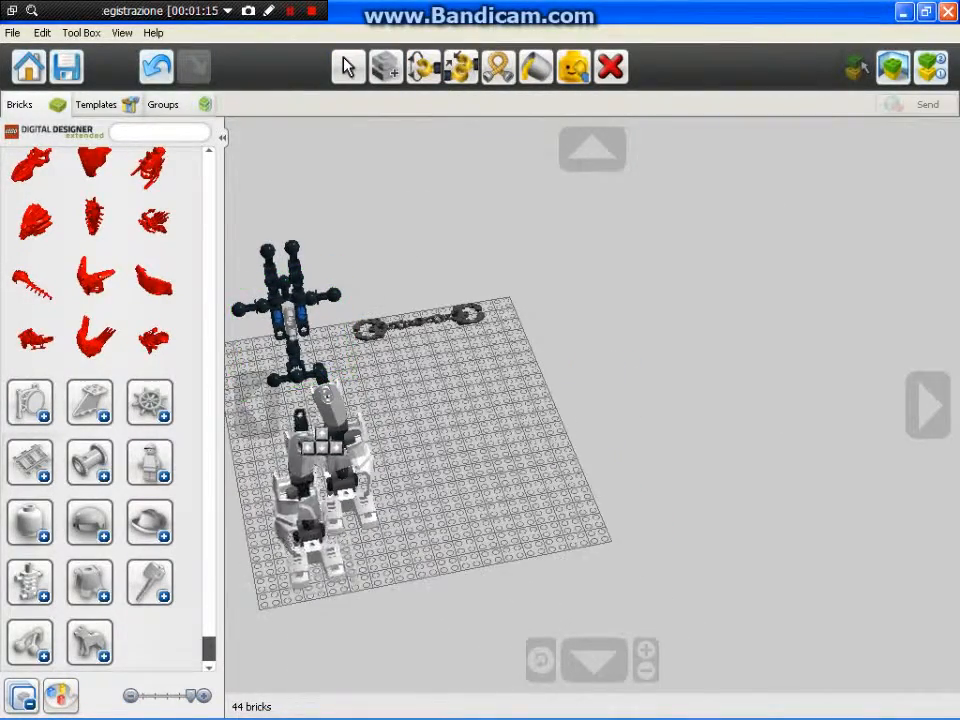
{"action": "left_click", "coordinate": [348, 68]}
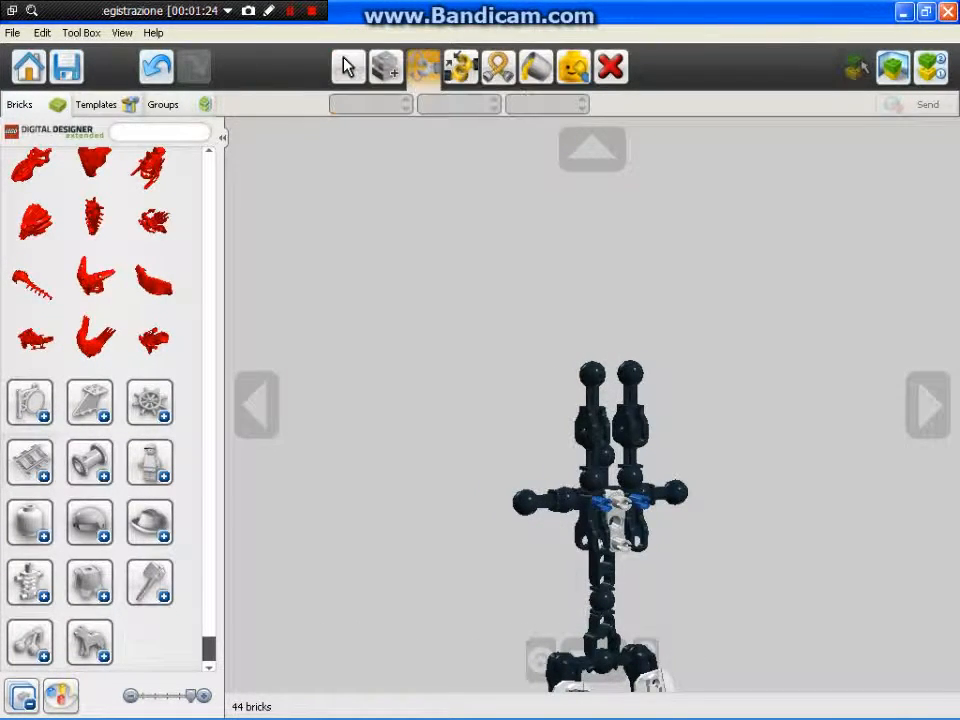
- Adjust the torso frame's parts at their joints with the Hinge tool
{"action": "left_click", "coordinate": [570, 400]}
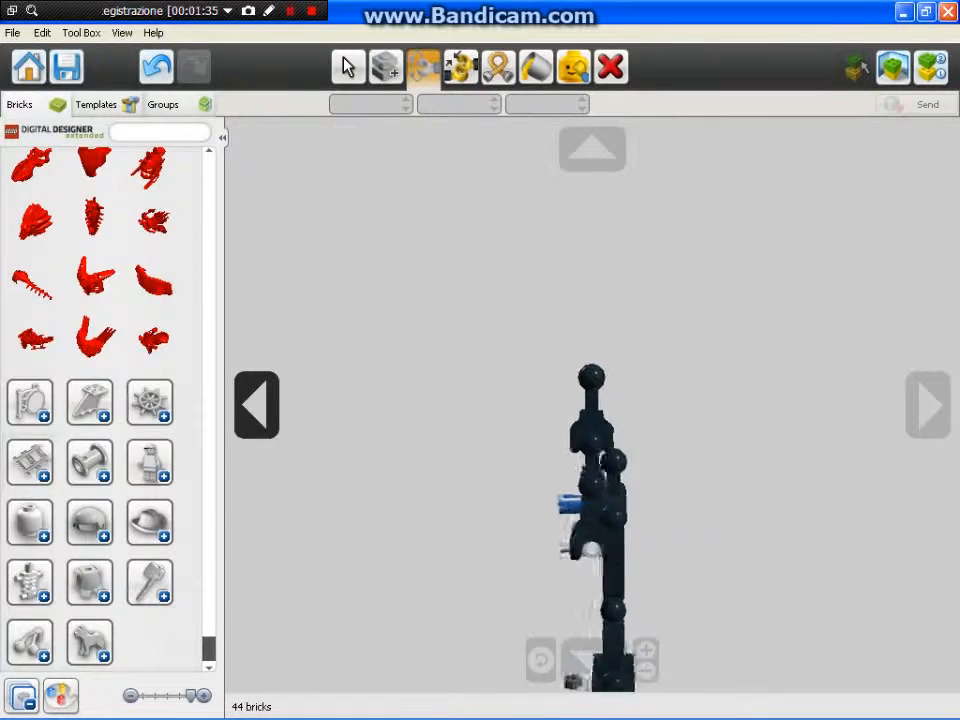
{"action": "left_click", "coordinate": [590, 420]}
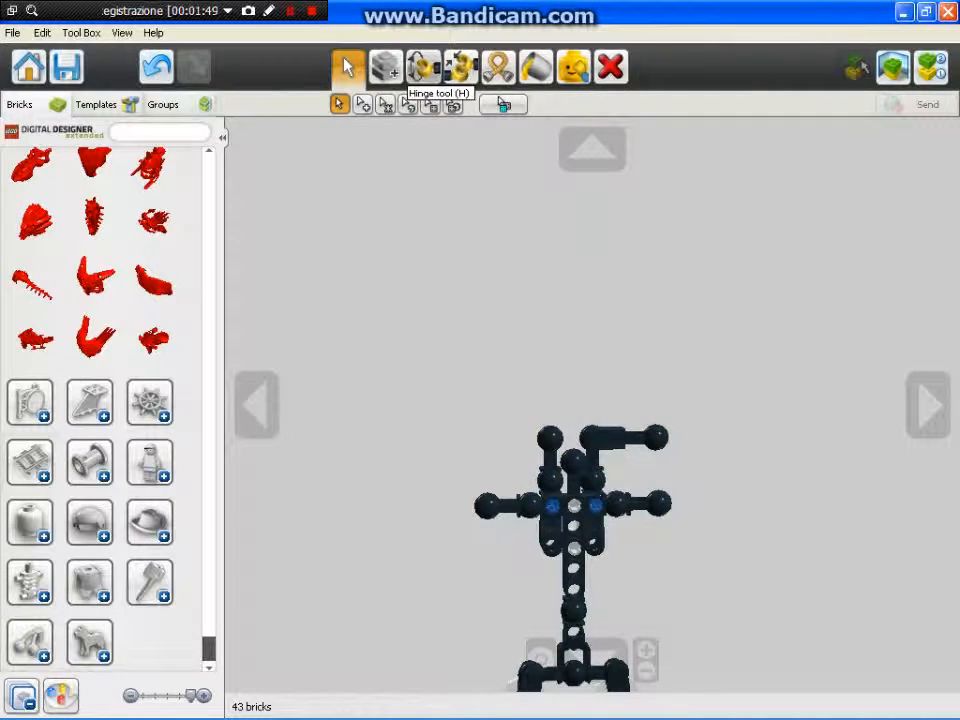
{"action": "left_click", "coordinate": [556, 460]}
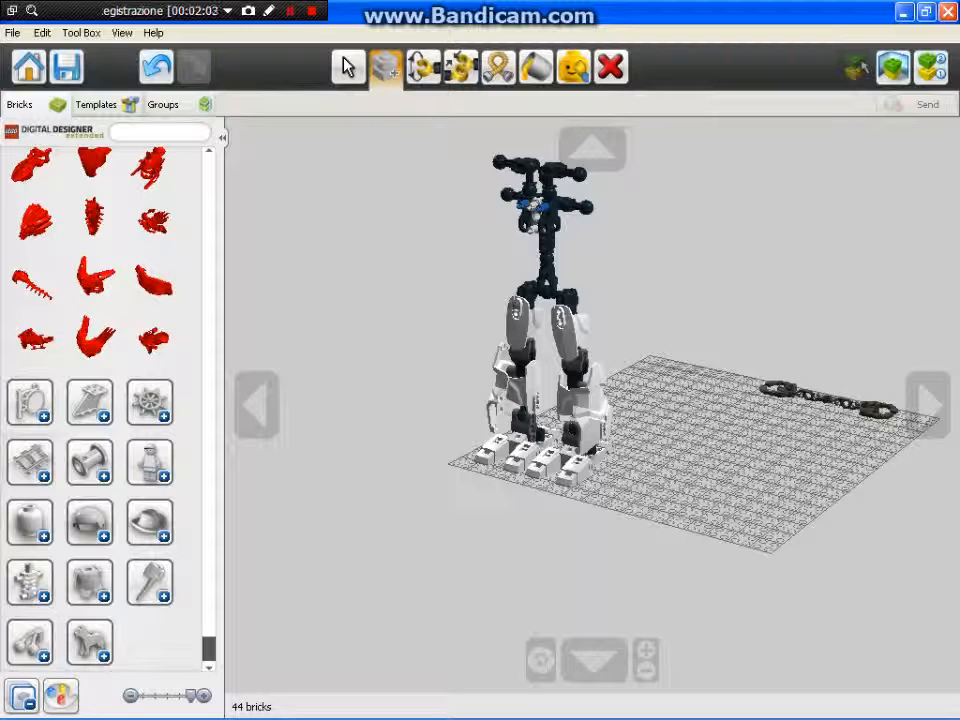
- Snap beam and ball-cup bricks into a grey cross-shaped shoulder frame with long arm beams
{"action": "scroll", "scroll_direction": "down", "scroll_amount": 3}
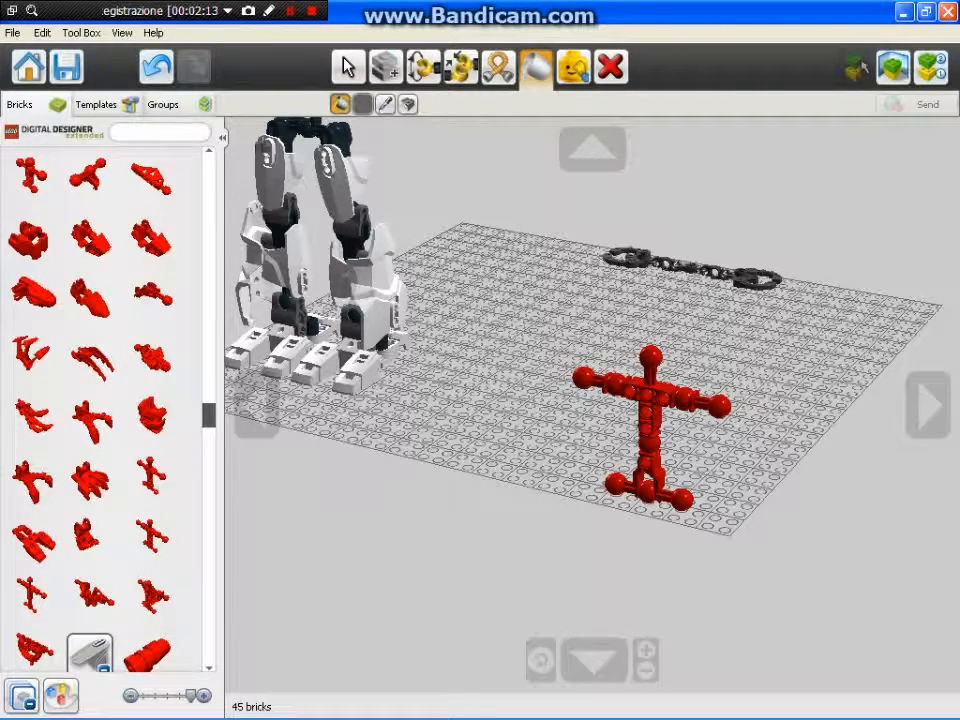
{"action": "left_click", "coordinate": [348, 68]}
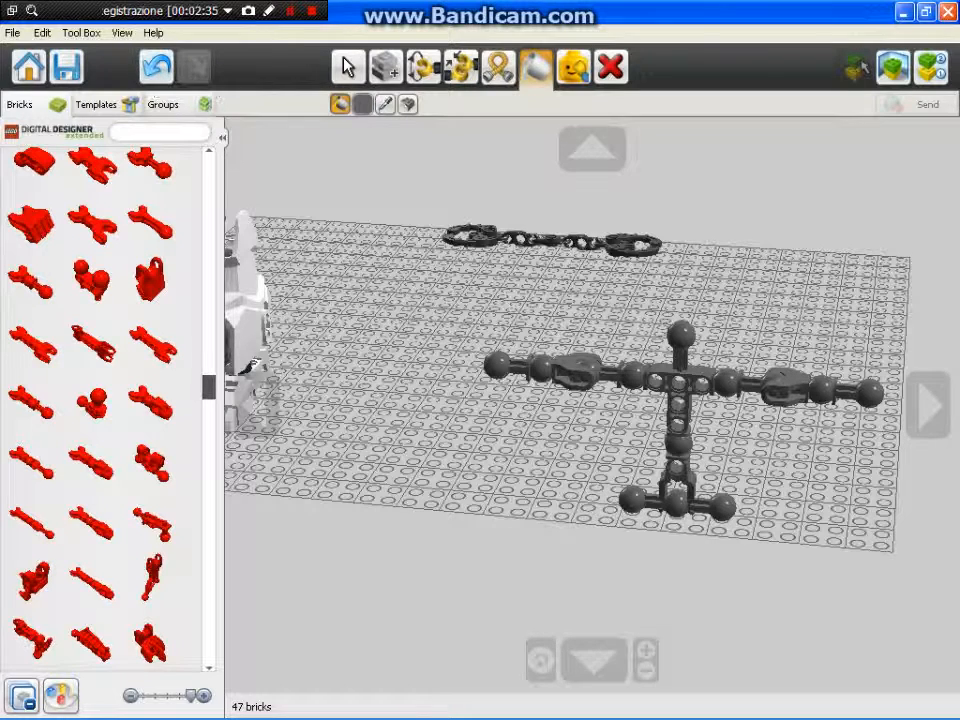
{"action": "left_click", "coordinate": [348, 68]}
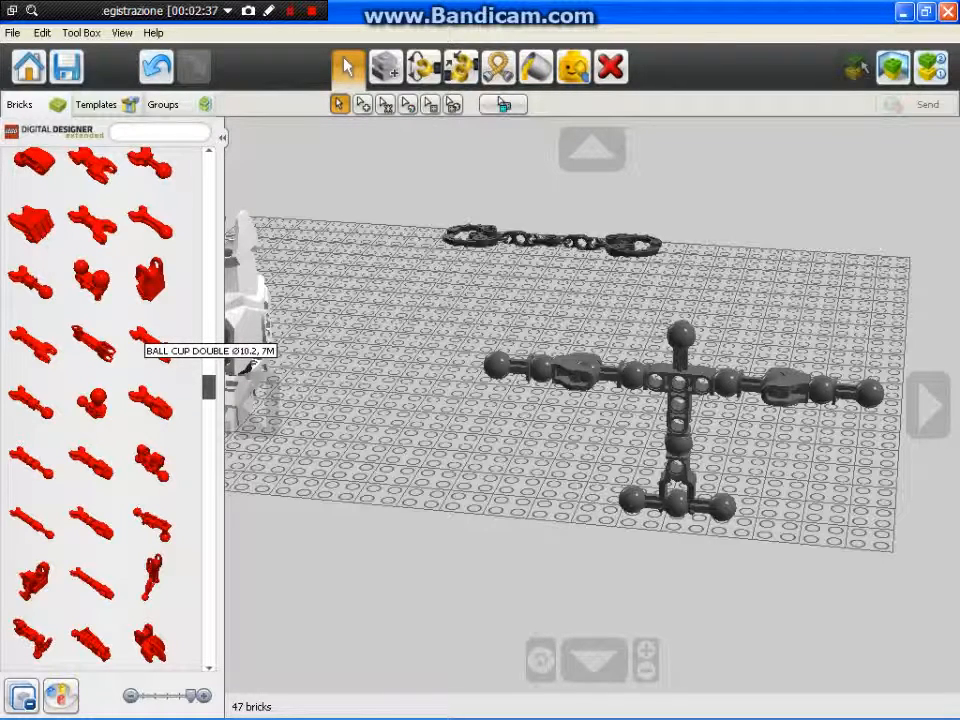
{"action": "mouse_move", "coordinate": [148, 460]}
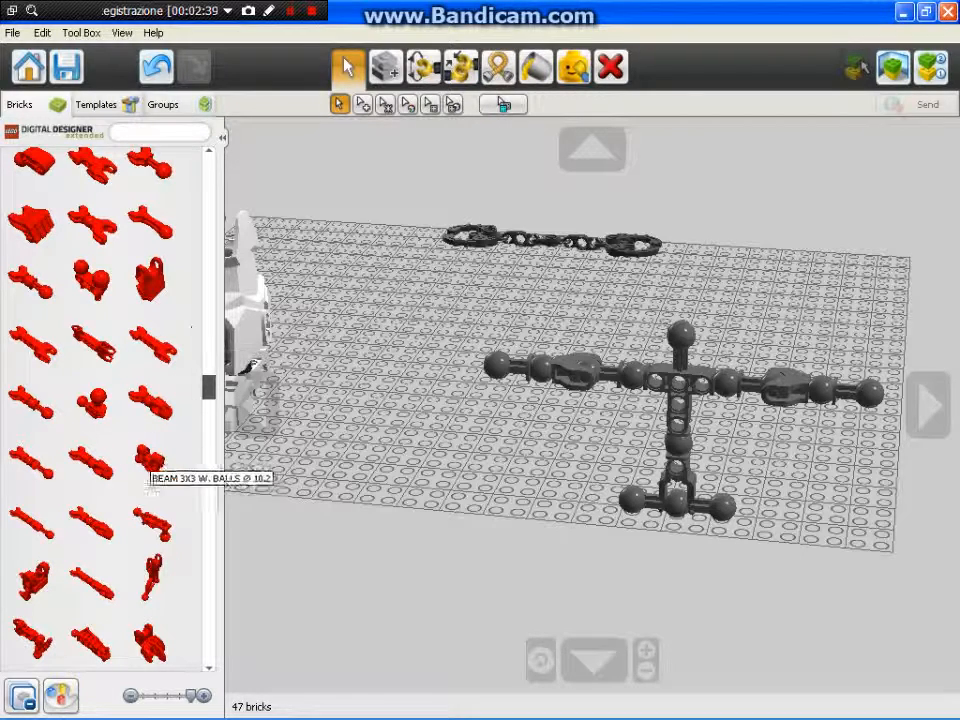
{"action": "mouse_move", "coordinate": [90, 460]}
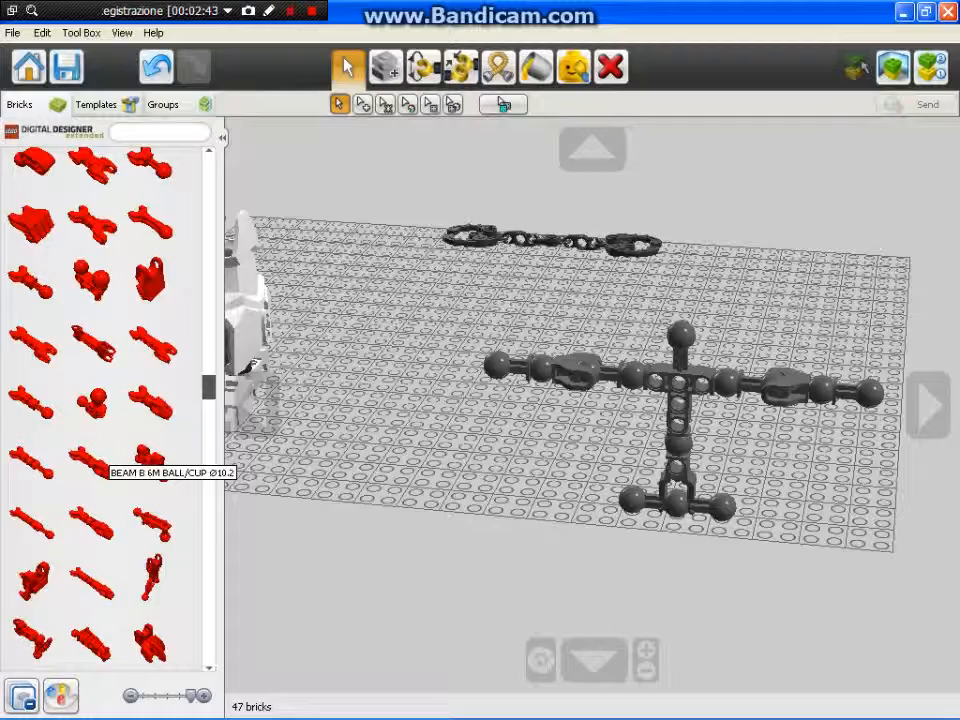
{"action": "scroll", "scroll_direction": "down", "scroll_amount": 3}
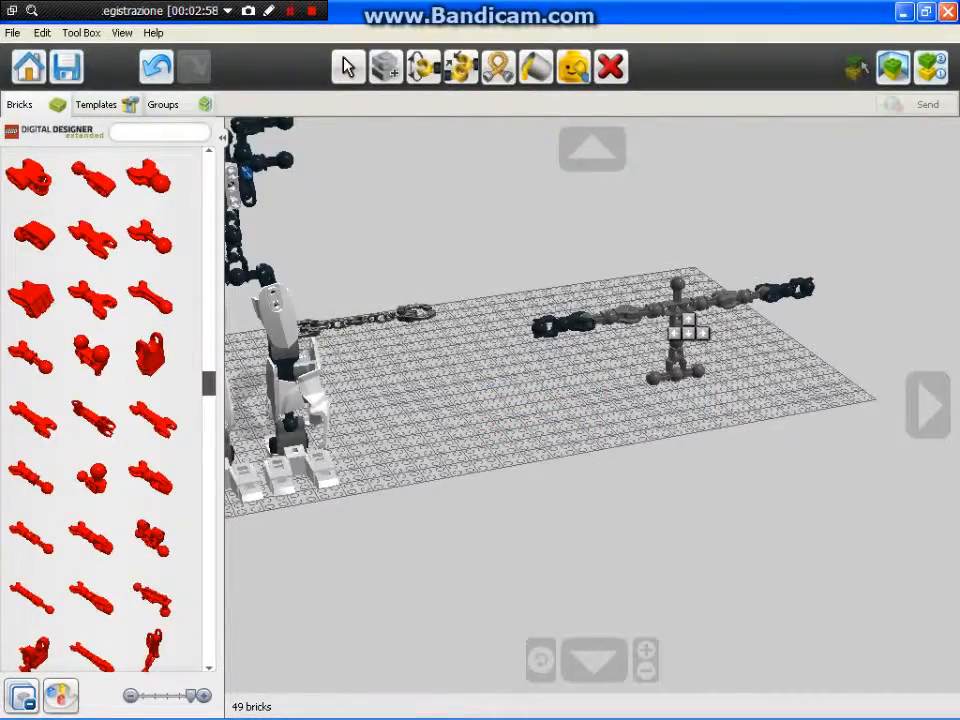
- Tip the frame's lower crossbar with dark joint segments and red ball-cup connectors on both ends
{"action": "left_click", "coordinate": [348, 68]}
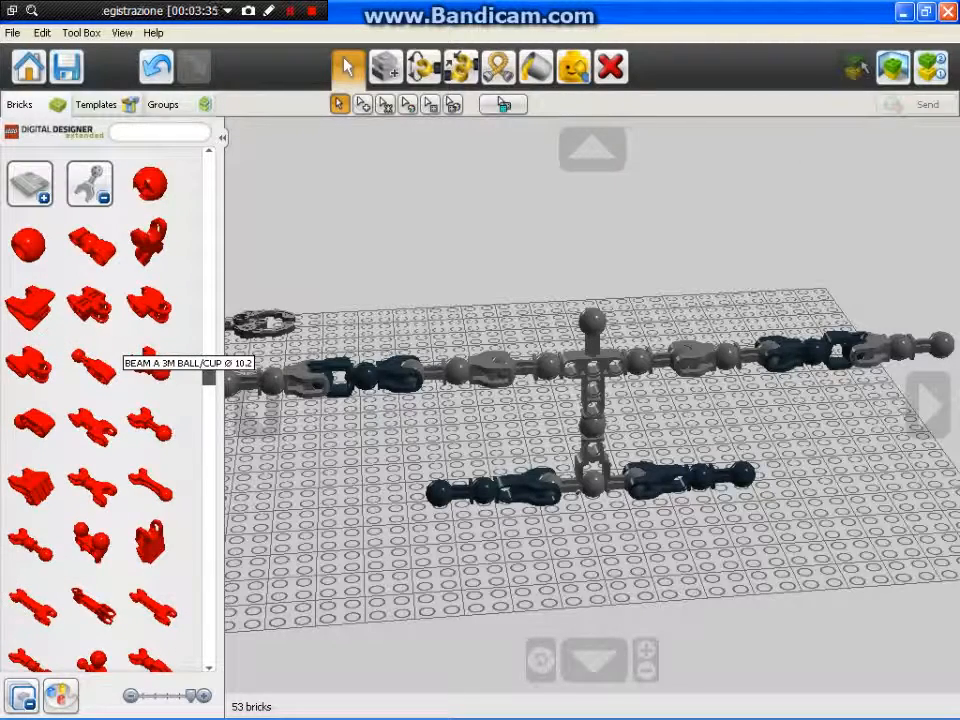
{"action": "scroll", "scroll_direction": "down", "scroll_amount": 3}
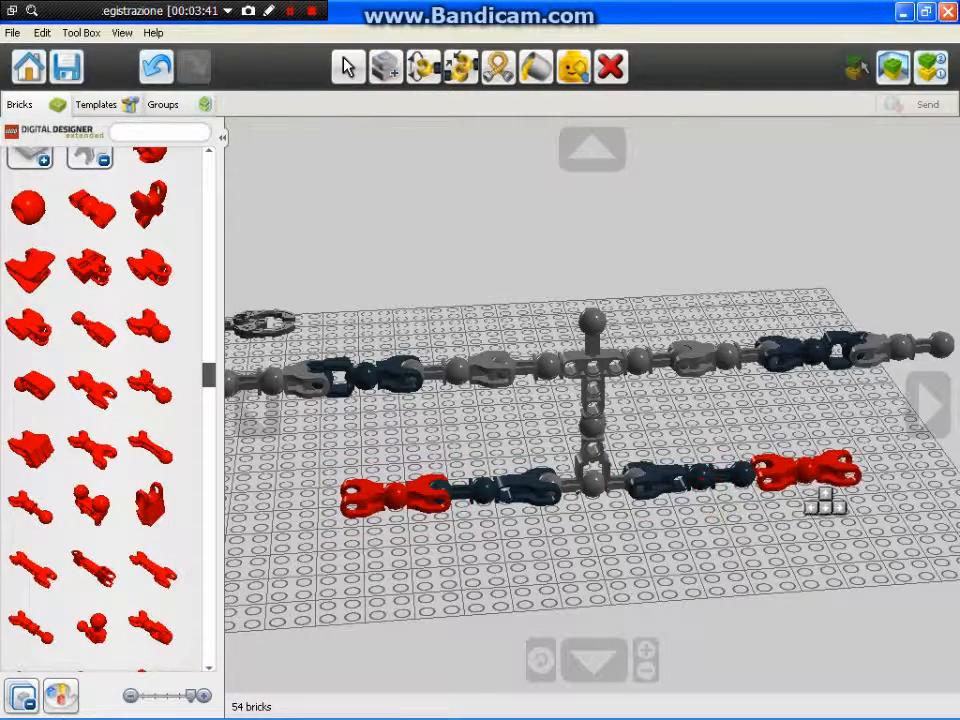
{"action": "left_click", "coordinate": [424, 68]}
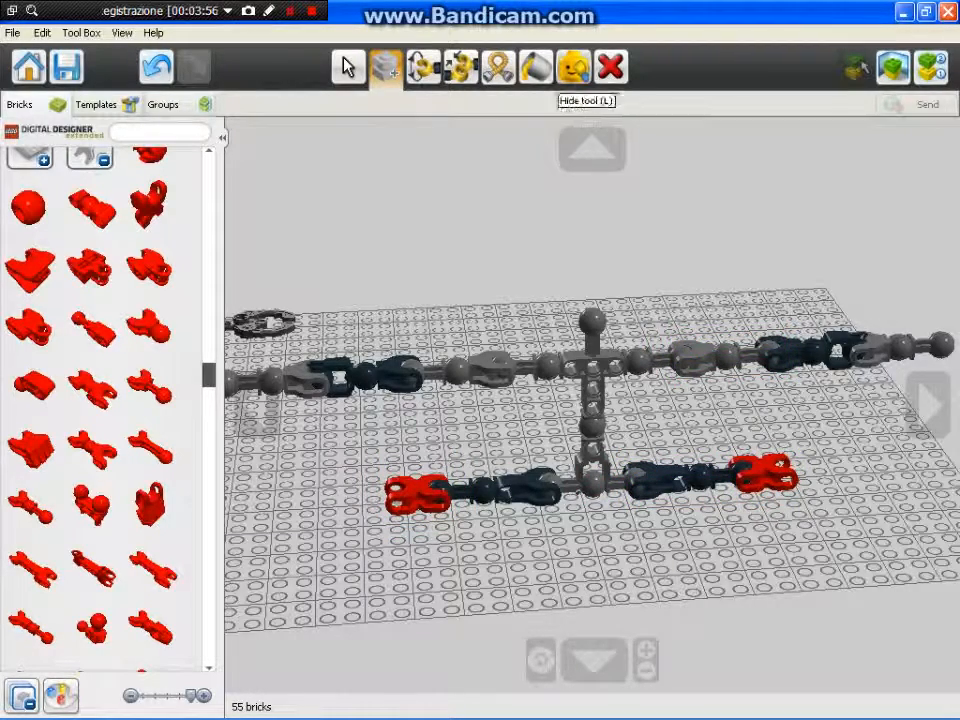
- Bend the shoulder frame's arms downward at their joints with the Hinge tool
{"action": "left_click", "coordinate": [536, 68]}
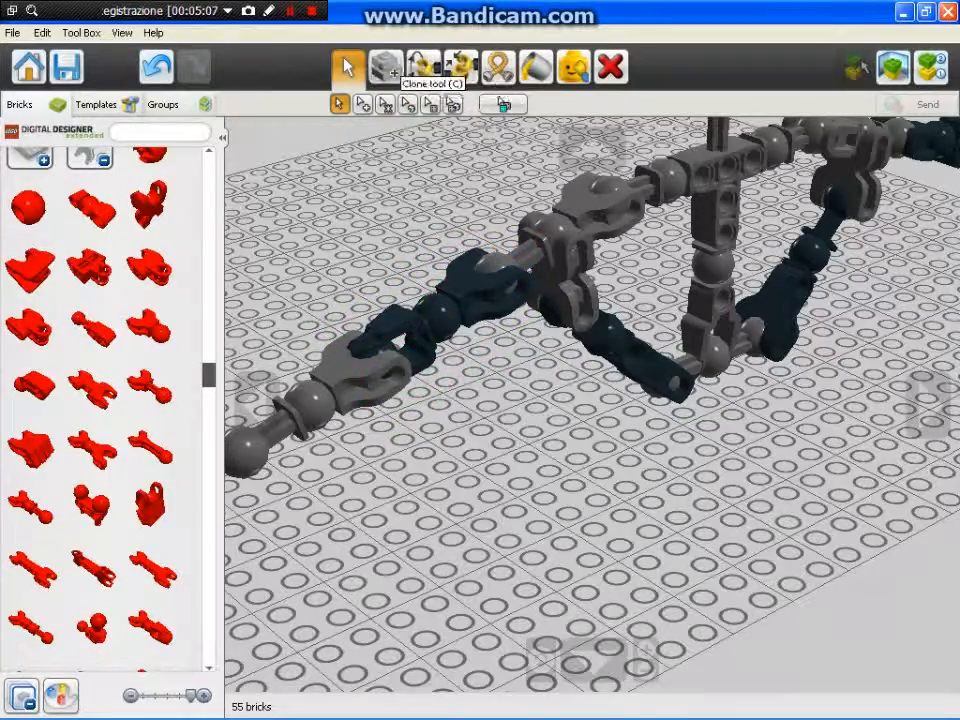
{"action": "left_click", "coordinate": [348, 68]}
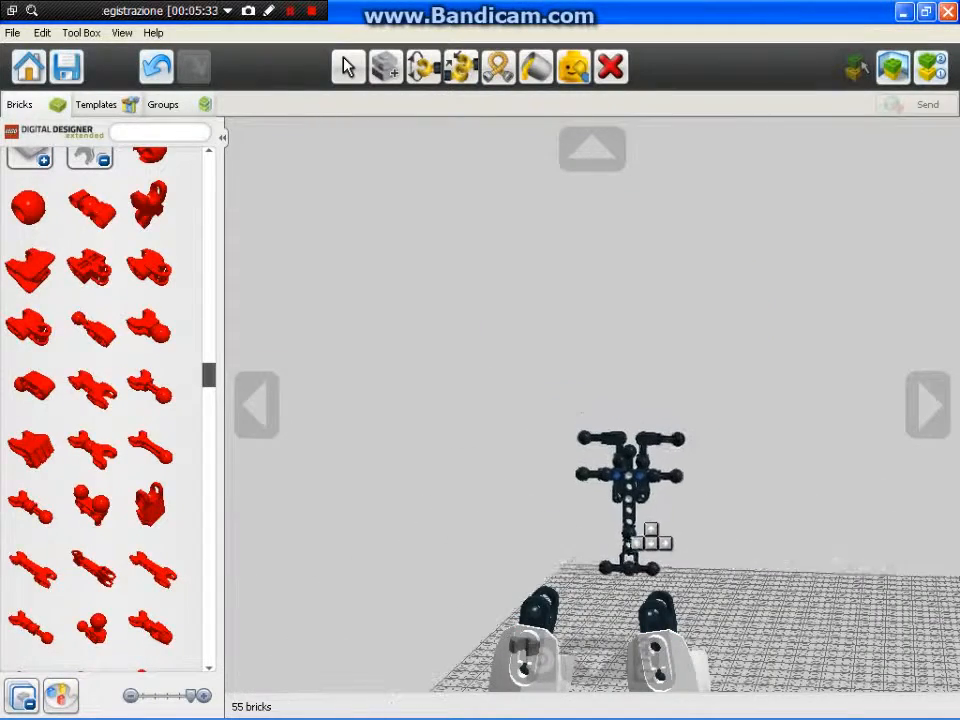
- Attach the jointed arm frame onto the torso's shoulders so the arms stretch out to both sides
{"action": "left_click", "coordinate": [348, 68]}
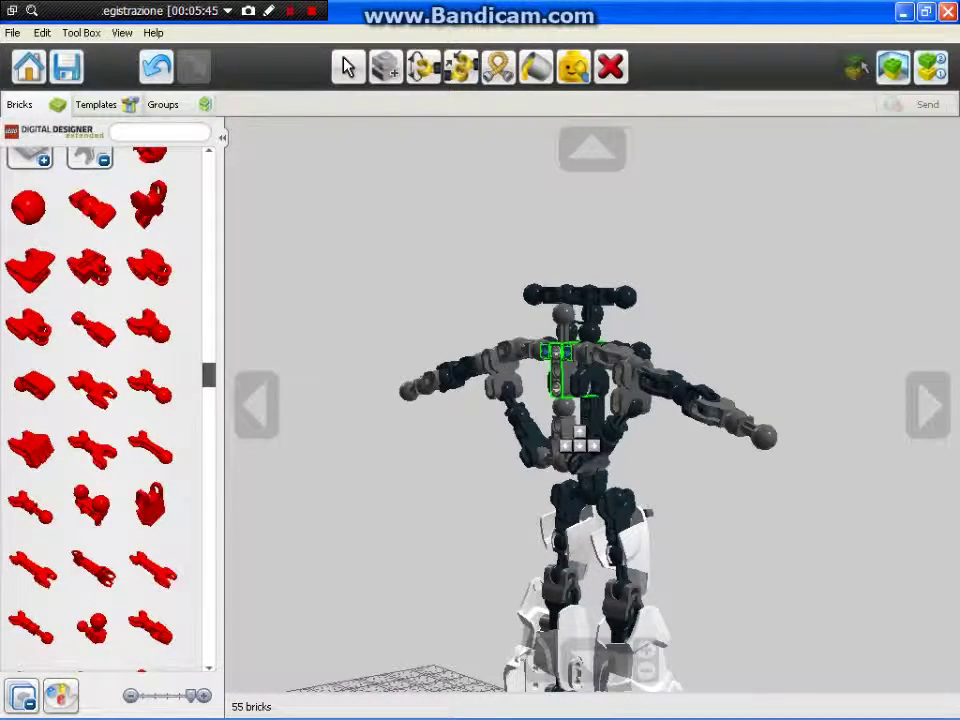
{"action": "left_click", "coordinate": [348, 66]}
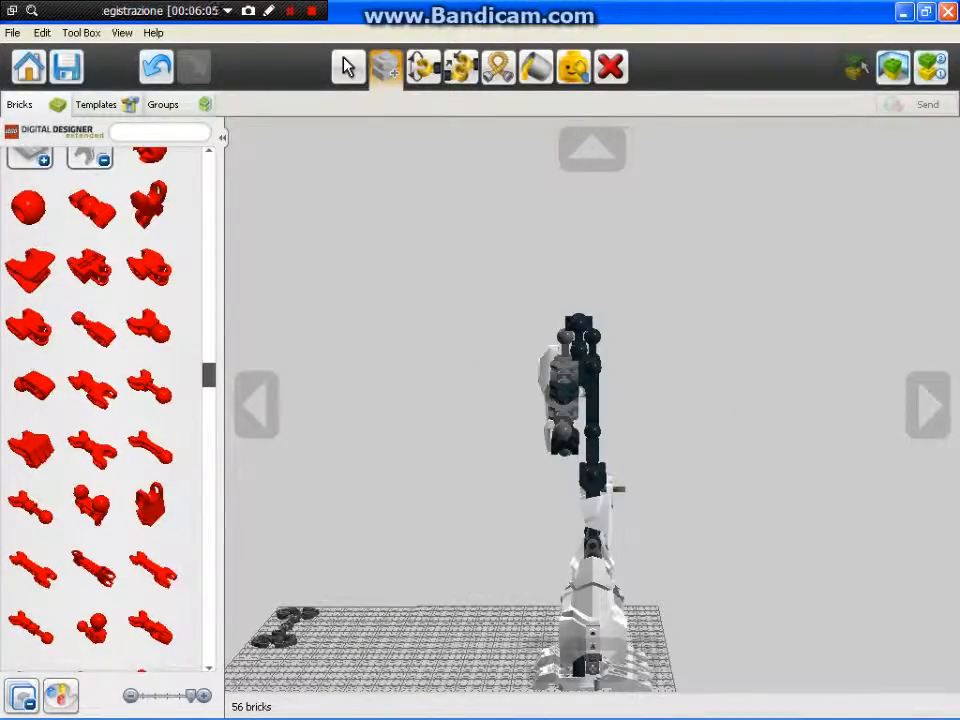
{"action": "left_click_drag", "start_coordinate": [590, 400], "coordinate": [590, 480]}
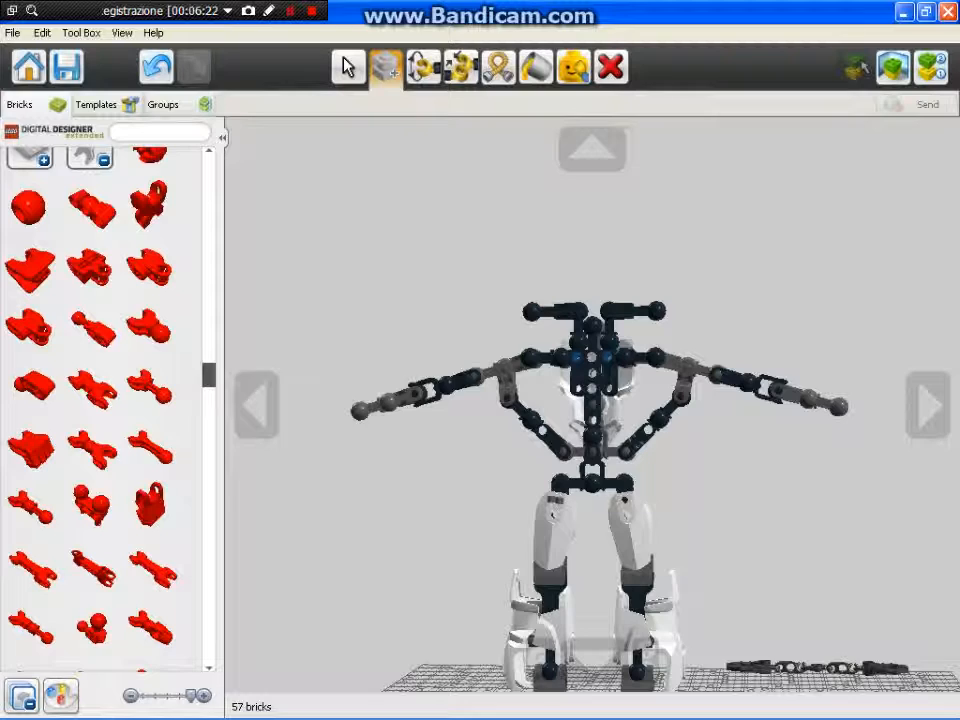
{"action": "scroll", "scroll_direction": "down", "scroll_amount": 3}
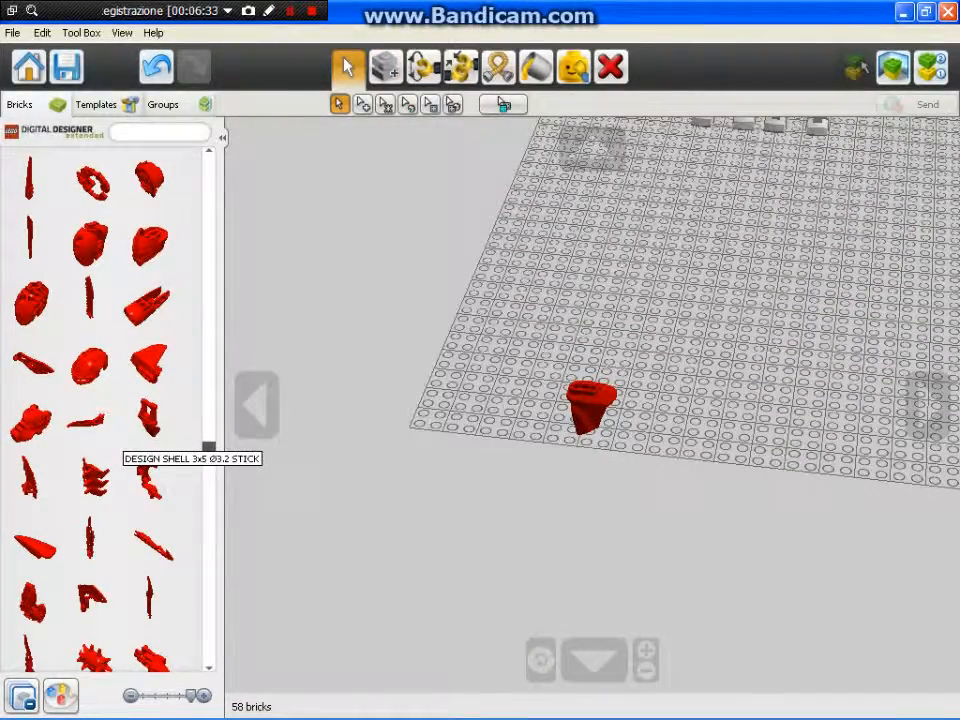
{"action": "scroll", "scroll_direction": "down", "scroll_amount": 3}
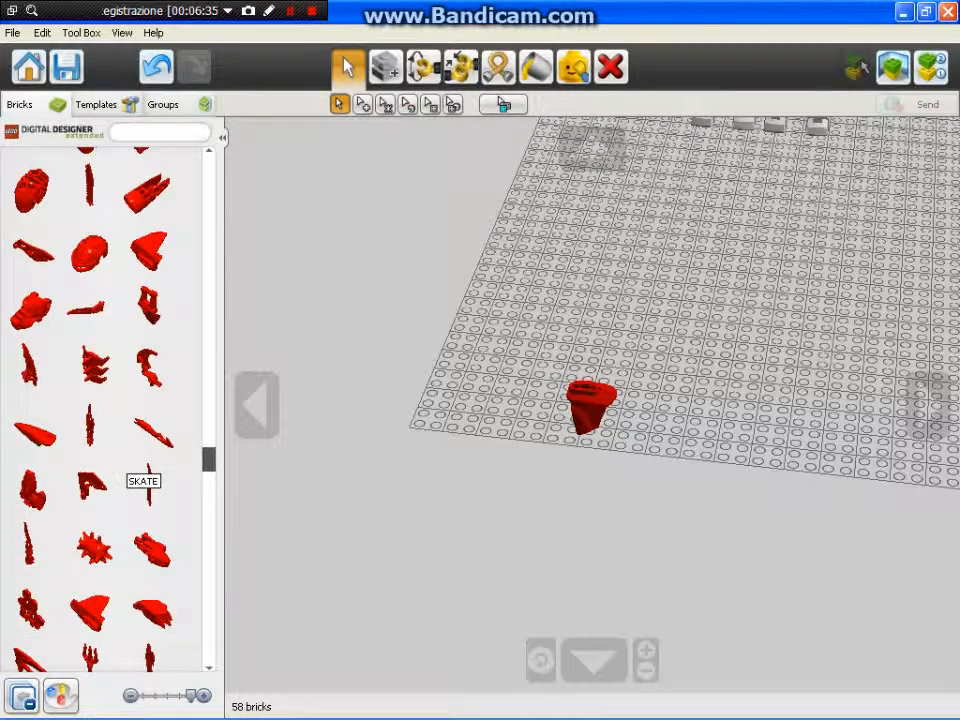
{"action": "scroll", "scroll_direction": "down", "scroll_amount": 3}
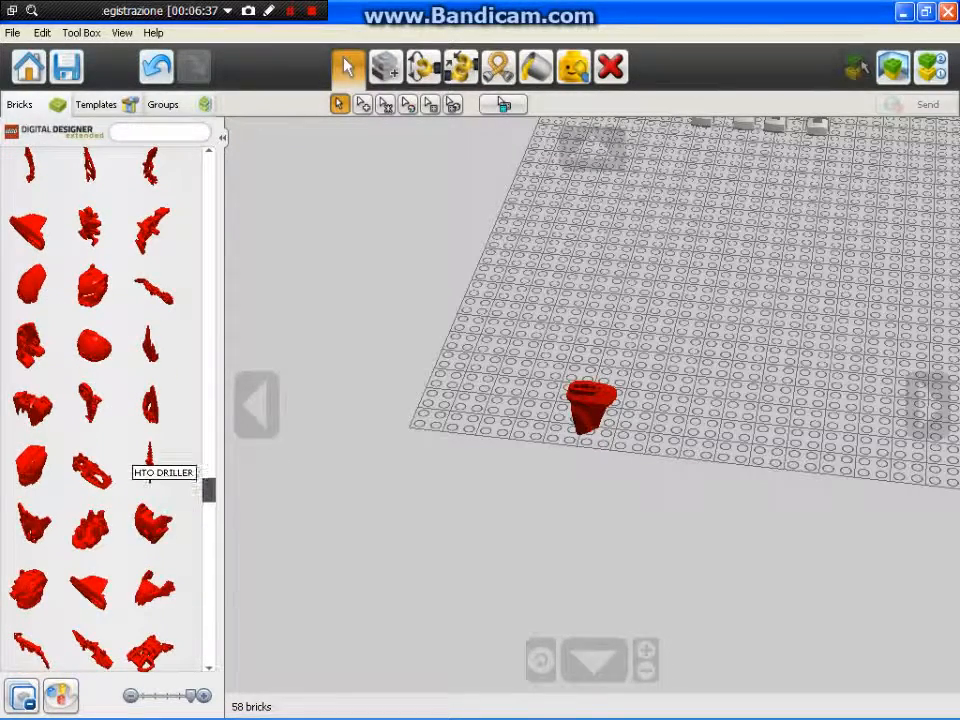
{"action": "scroll", "scroll_direction": "down", "scroll_amount": 3}
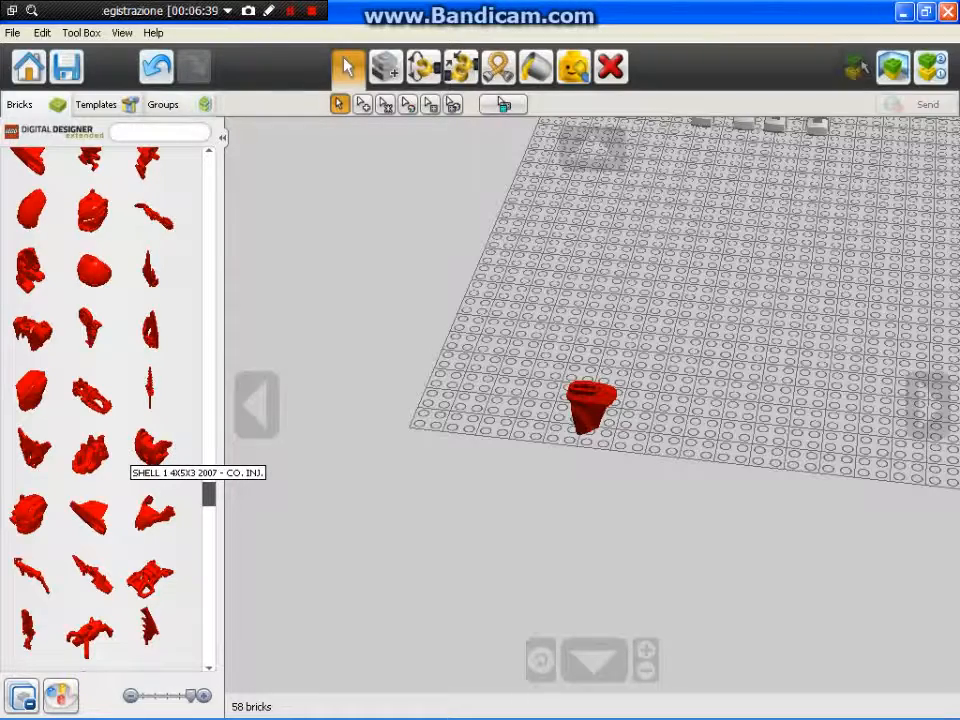
{"action": "scroll", "scroll_direction": "down", "scroll_amount": 3}
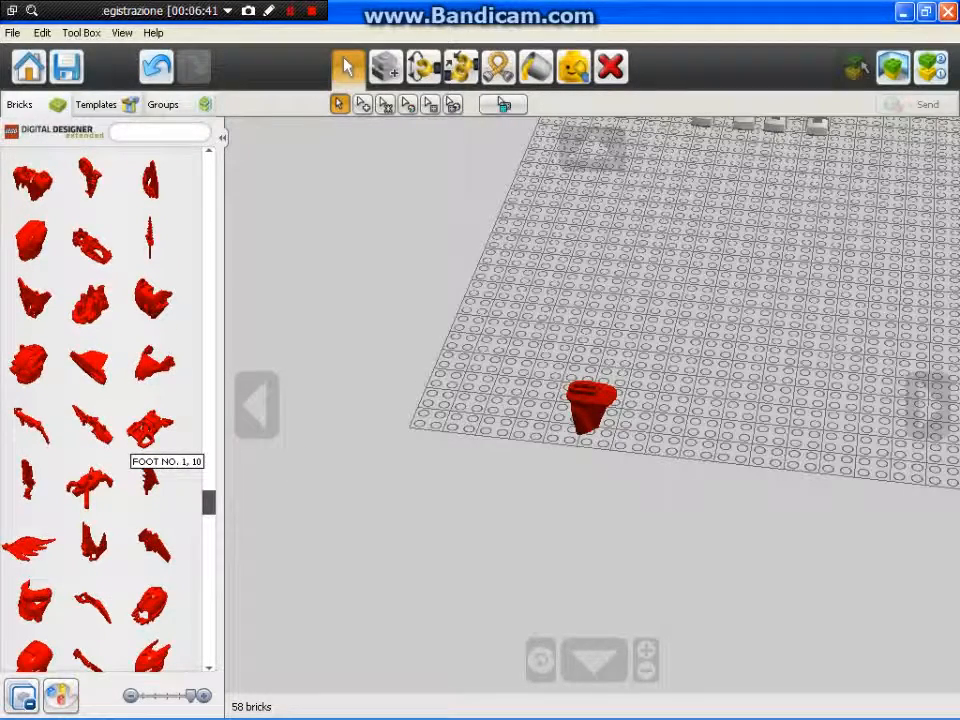
{"action": "scroll", "scroll_direction": "down", "scroll_amount": 3}
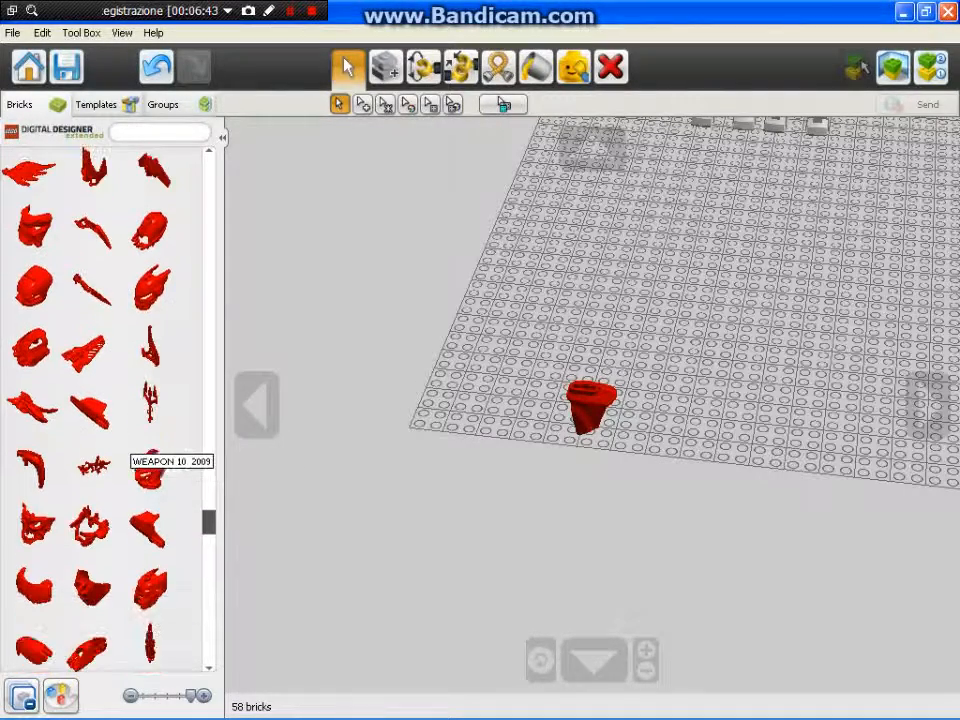
{"action": "scroll", "scroll_direction": "down", "scroll_amount": 3}
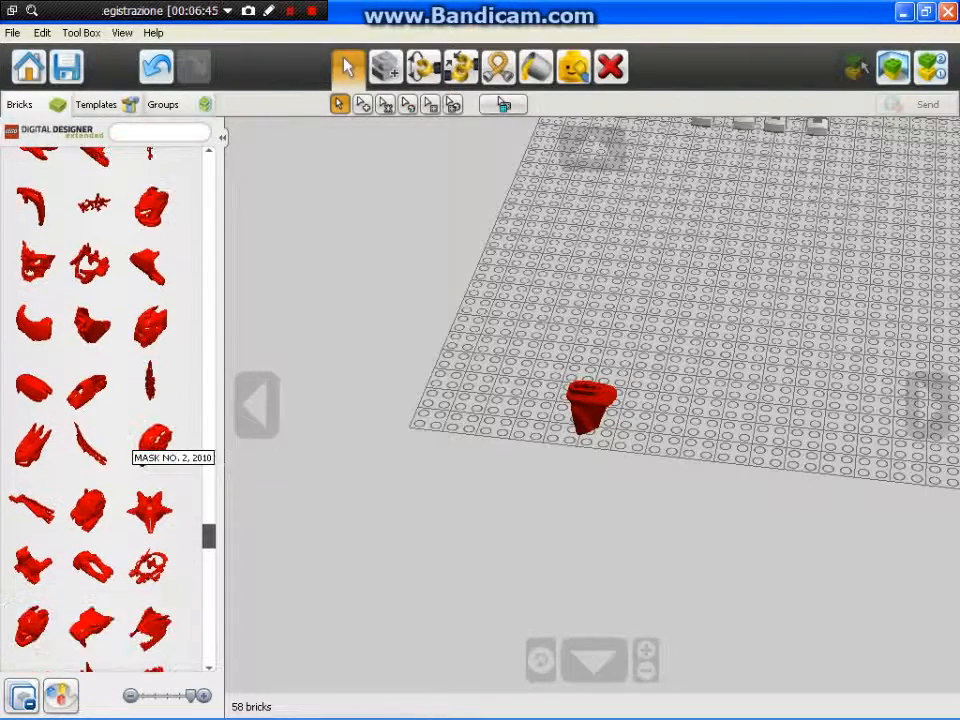
{"action": "scroll", "scroll_direction": "down", "scroll_amount": 3}
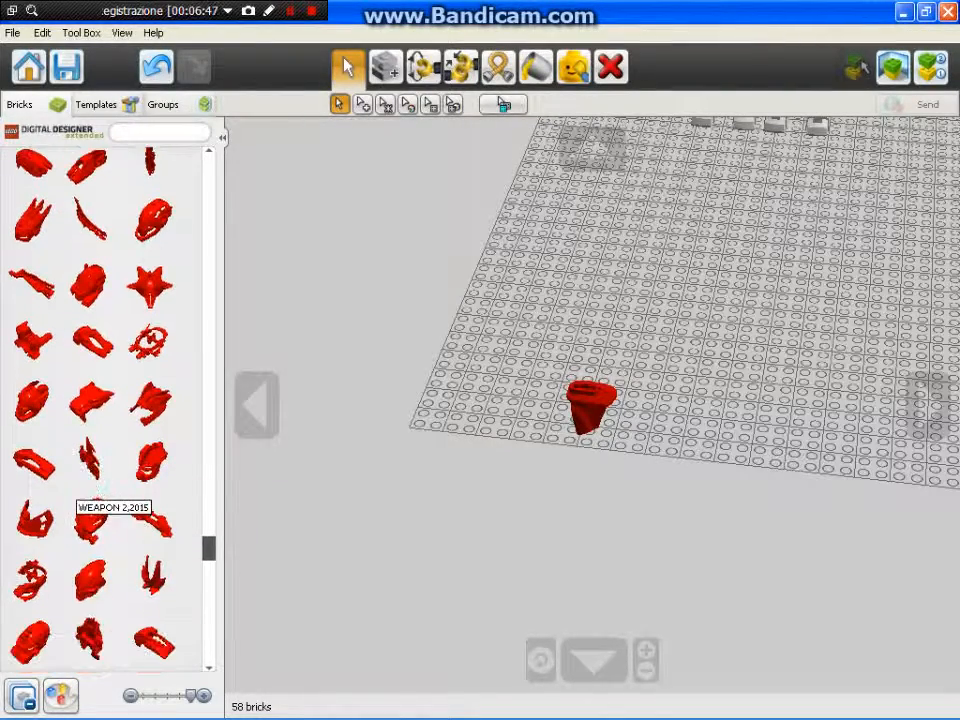
{"action": "scroll", "scroll_direction": "down", "scroll_amount": 3}
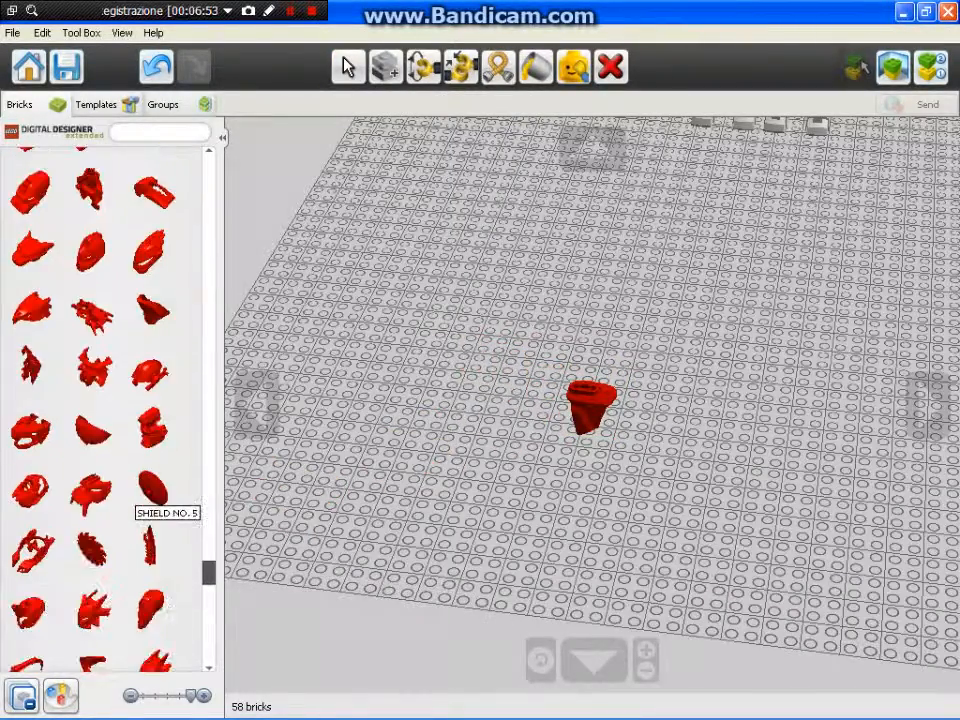
{"action": "scroll", "scroll_direction": "down", "scroll_amount": 3}
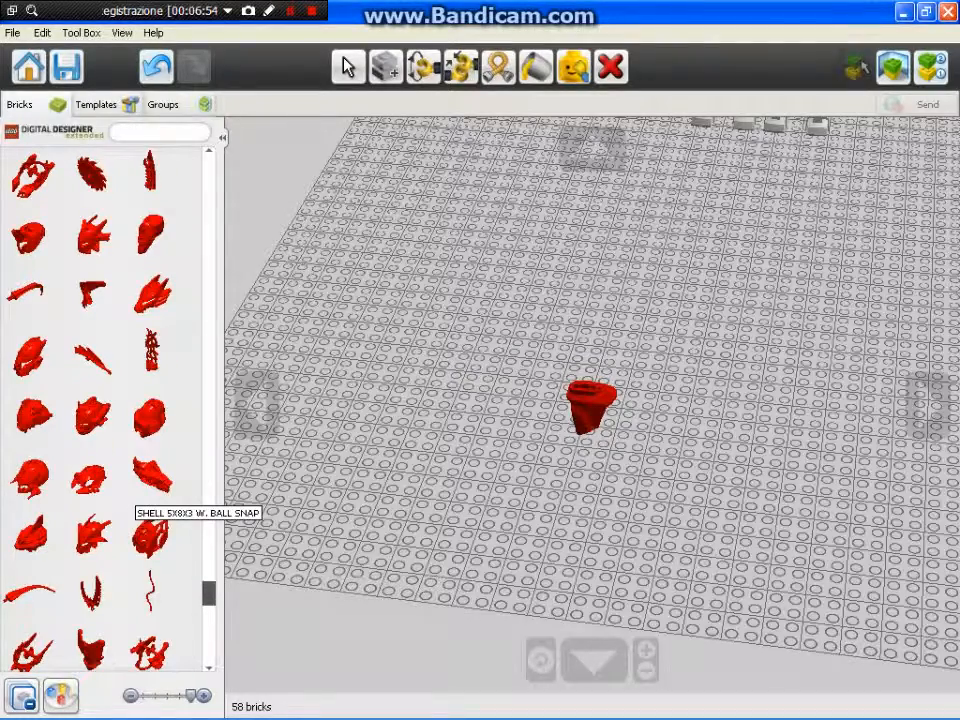
{"action": "scroll", "scroll_direction": "down", "scroll_amount": 3}
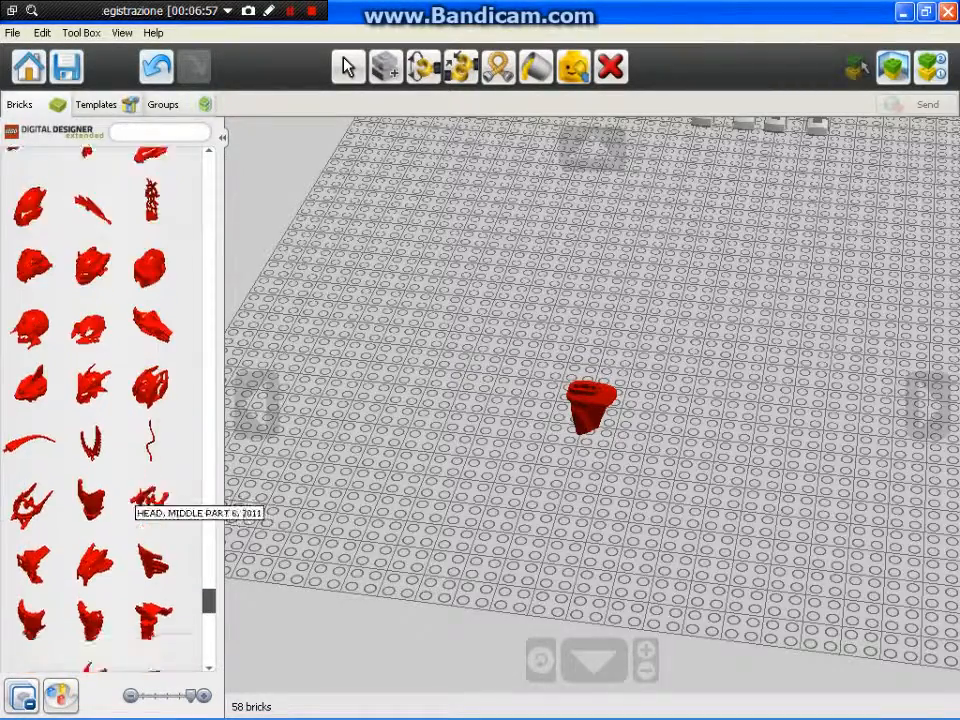
{"action": "scroll", "scroll_direction": "down", "scroll_amount": 3}
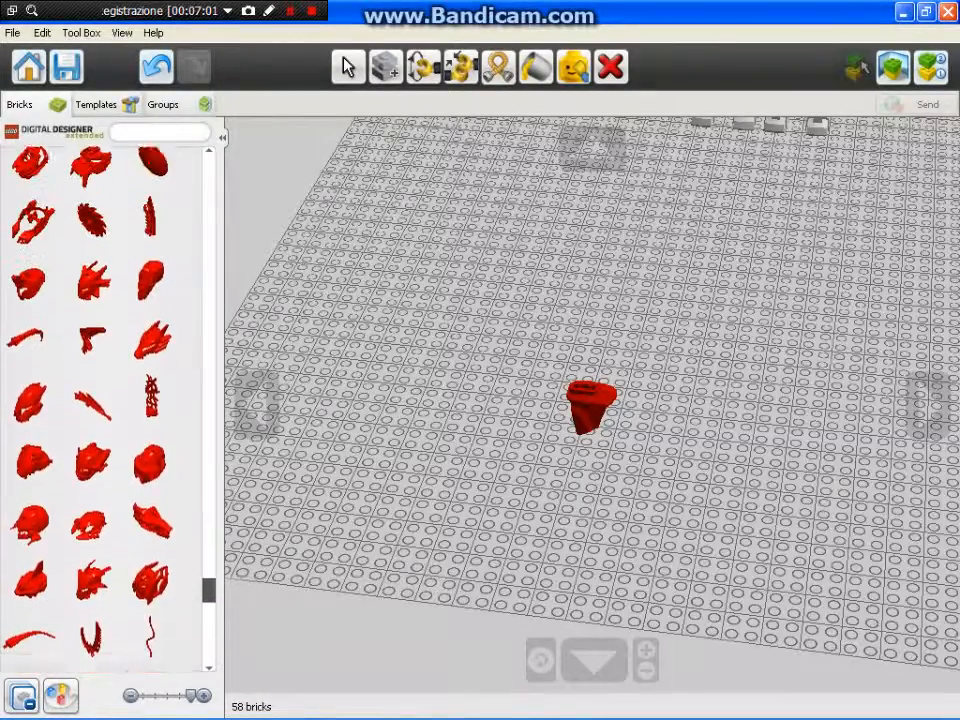
{"action": "scroll", "scroll_direction": "down", "scroll_amount": 3}
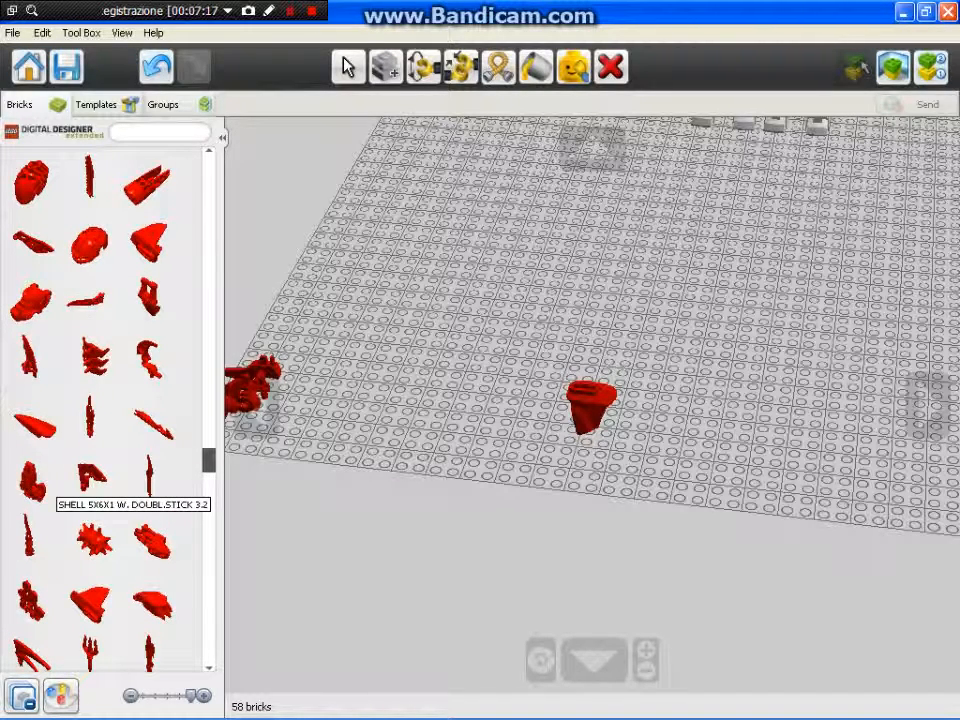
{"action": "scroll", "scroll_direction": "down", "scroll_amount": 3}
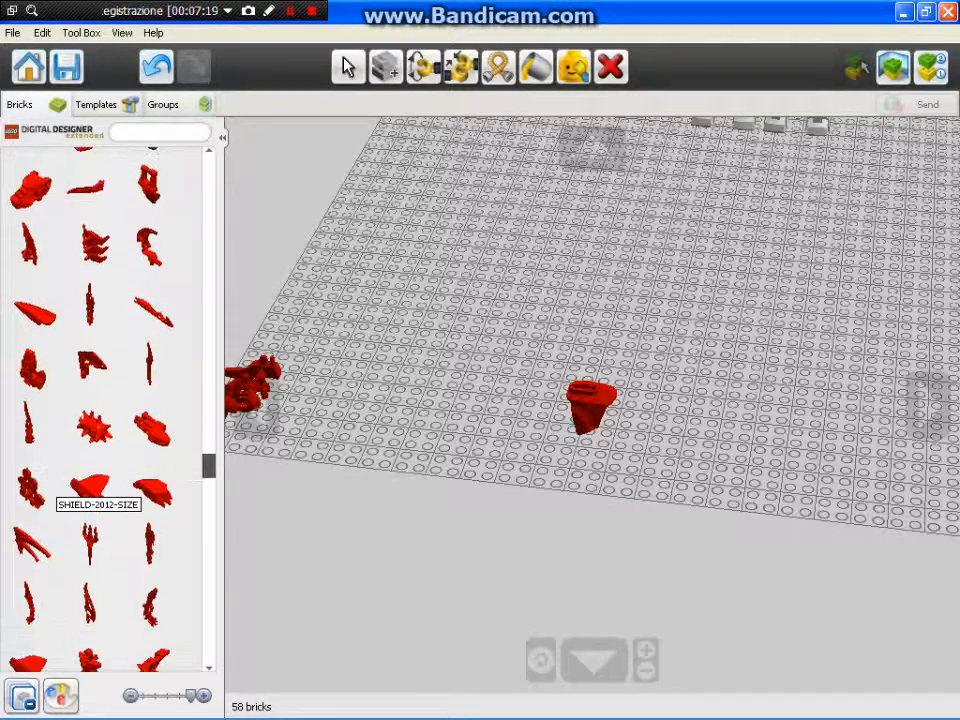
{"action": "scroll", "scroll_direction": "down", "scroll_amount": 3}
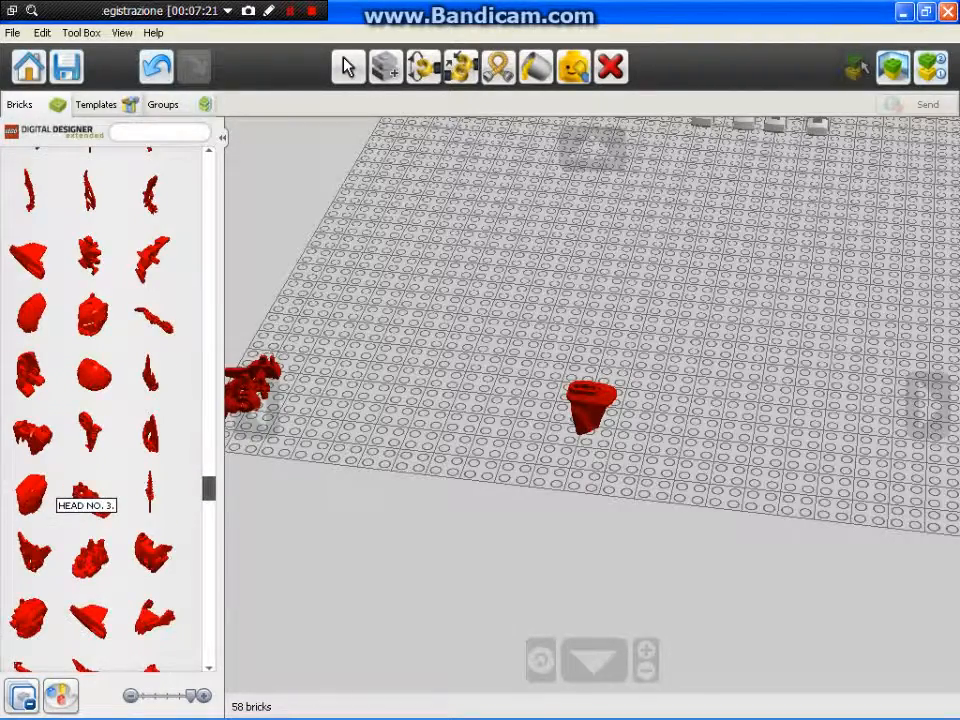
{"action": "scroll", "scroll_direction": "down", "scroll_amount": 3}
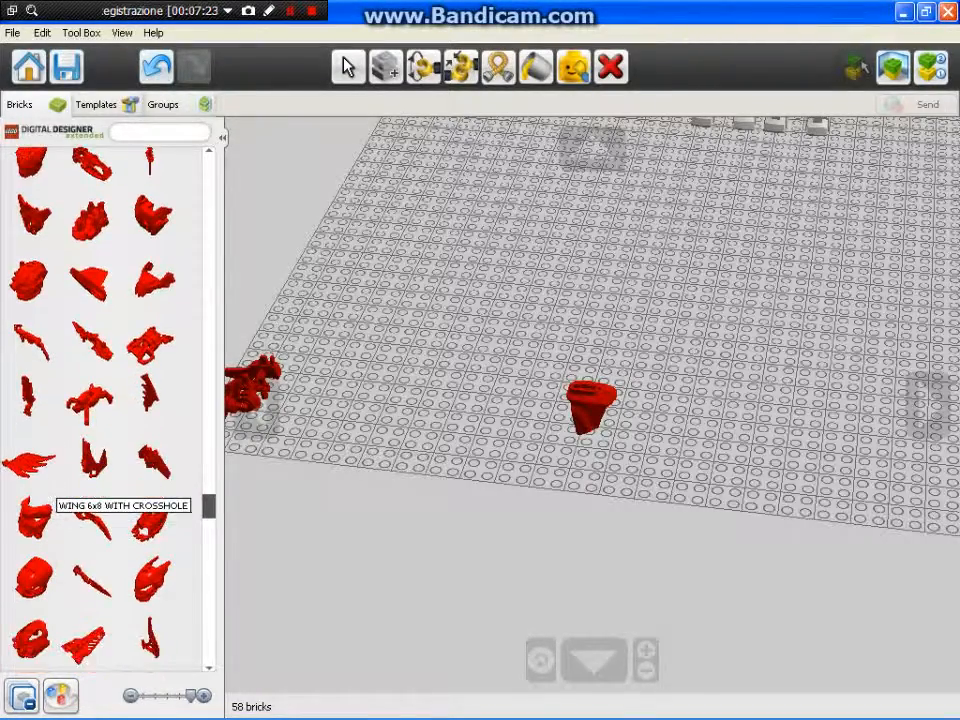
{"action": "scroll", "scroll_direction": "down", "scroll_amount": 3}
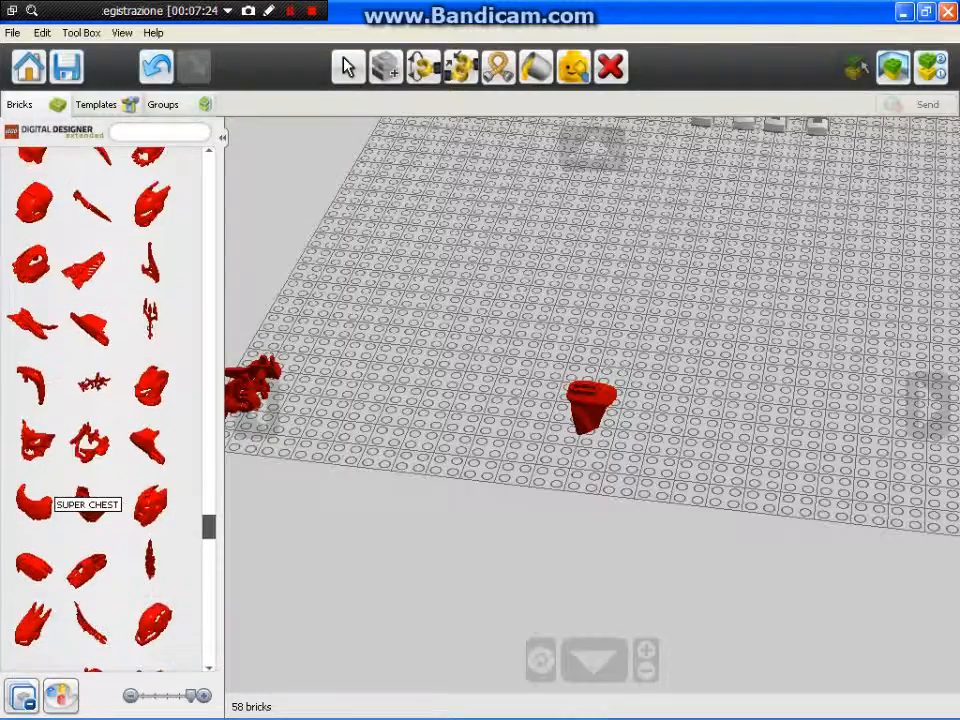
{"action": "scroll", "scroll_direction": "down", "scroll_amount": 3}
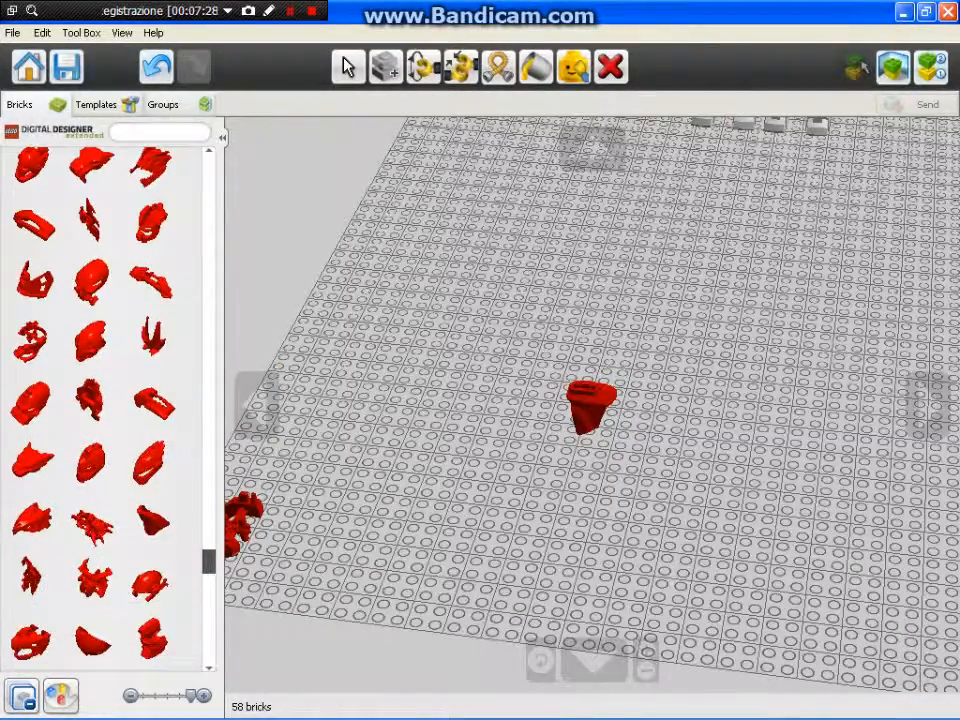
{"action": "scroll", "scroll_direction": "down", "scroll_amount": 3}
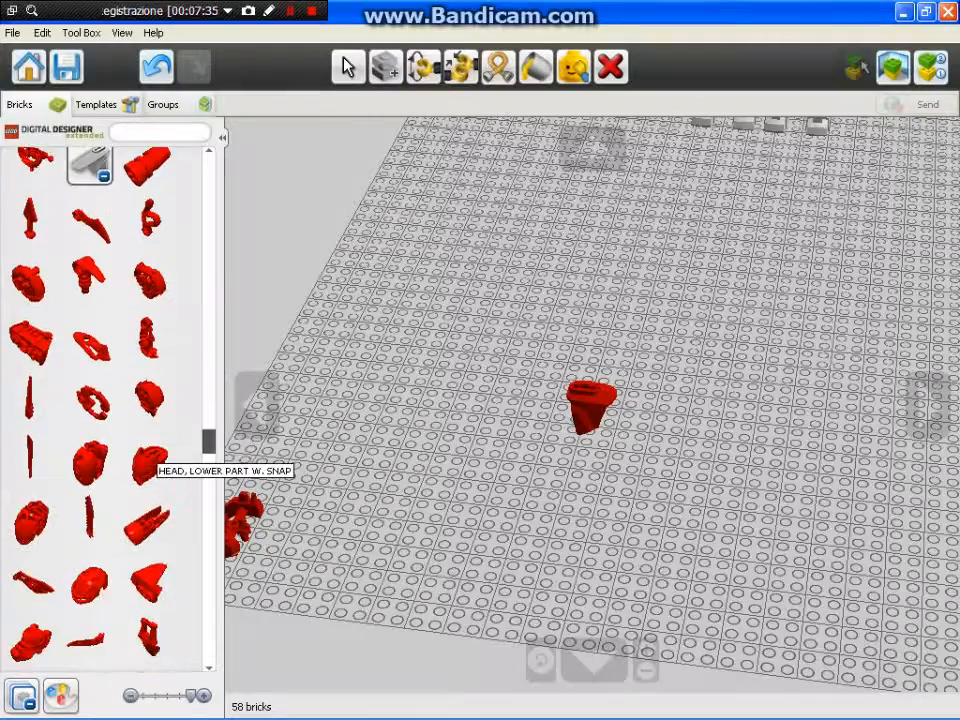
{"action": "scroll", "scroll_direction": "down", "scroll_amount": 3}
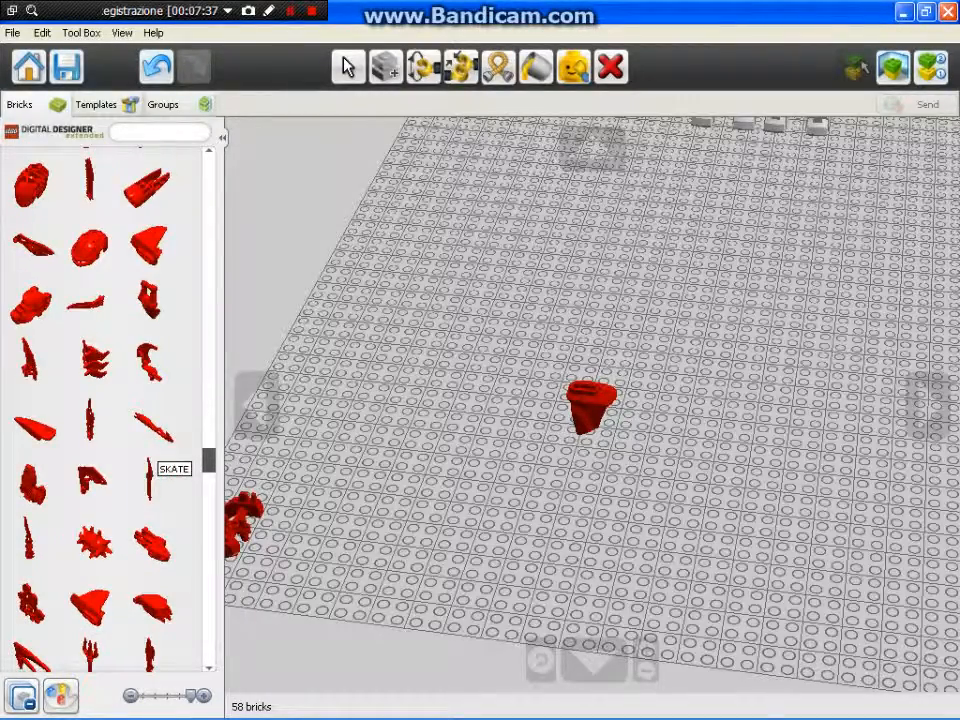
{"action": "scroll", "scroll_direction": "down", "scroll_amount": 3}
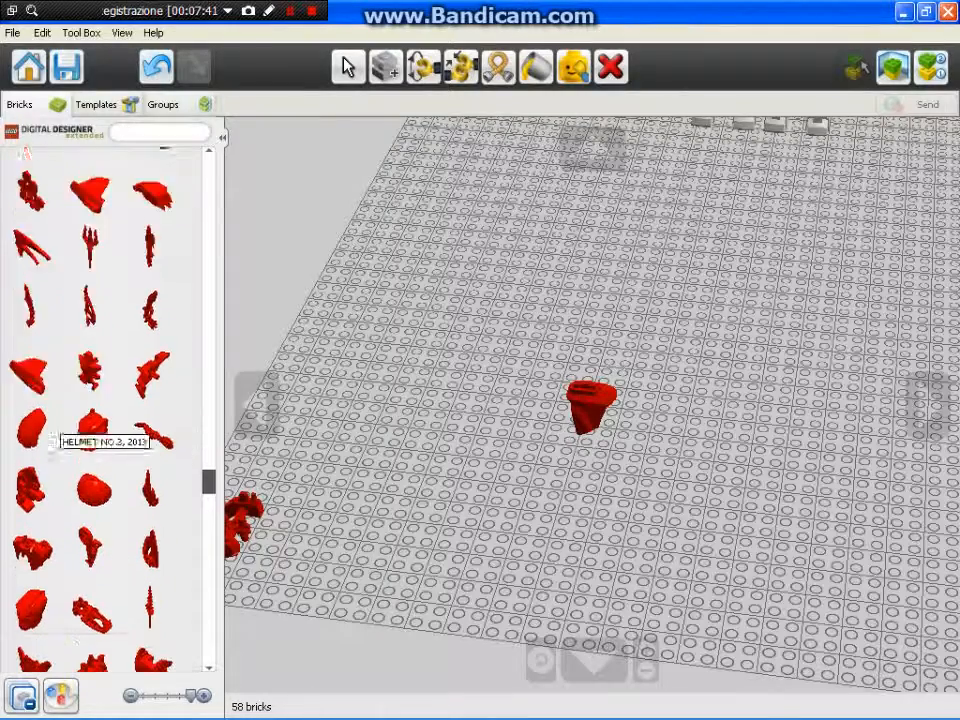
{"action": "scroll", "scroll_direction": "down", "scroll_amount": 3}
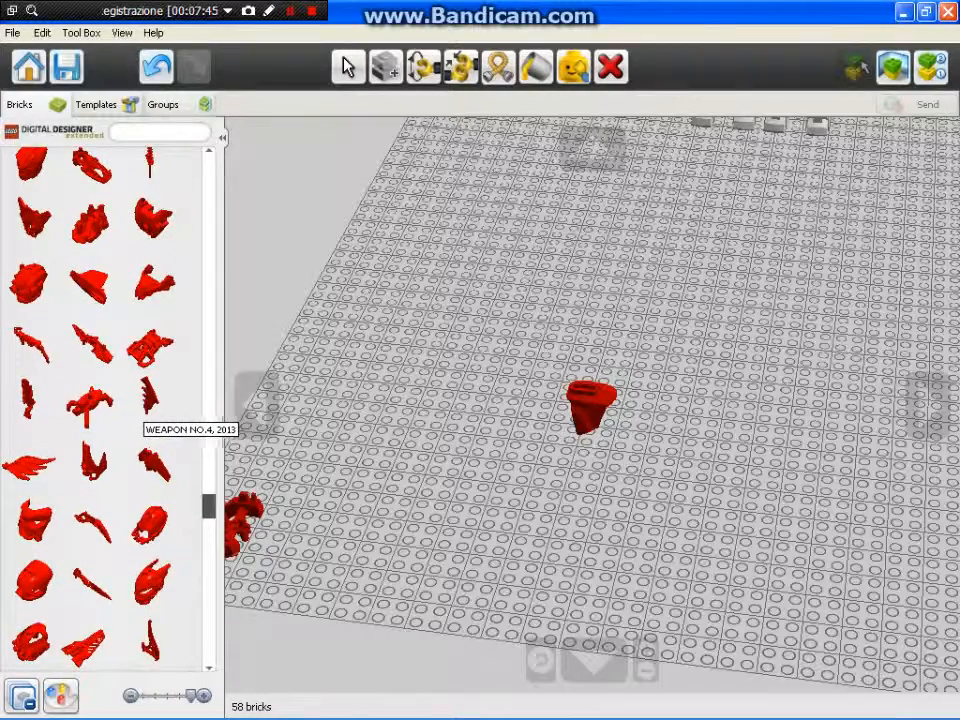
{"action": "scroll", "scroll_direction": "down", "scroll_amount": 3}
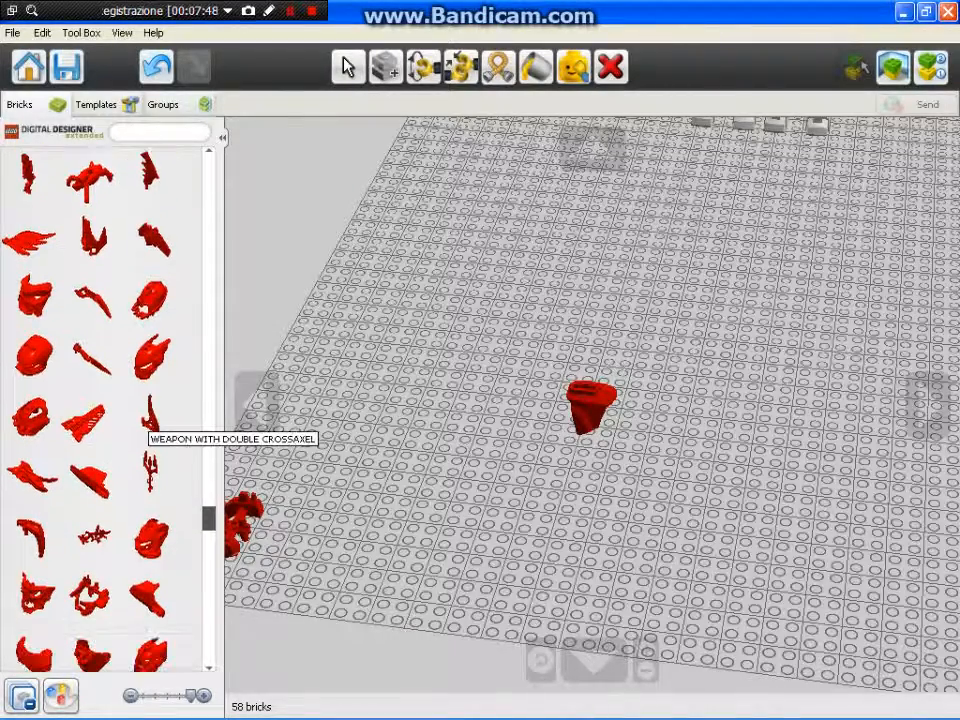
{"action": "scroll", "scroll_direction": "down", "scroll_amount": 3}
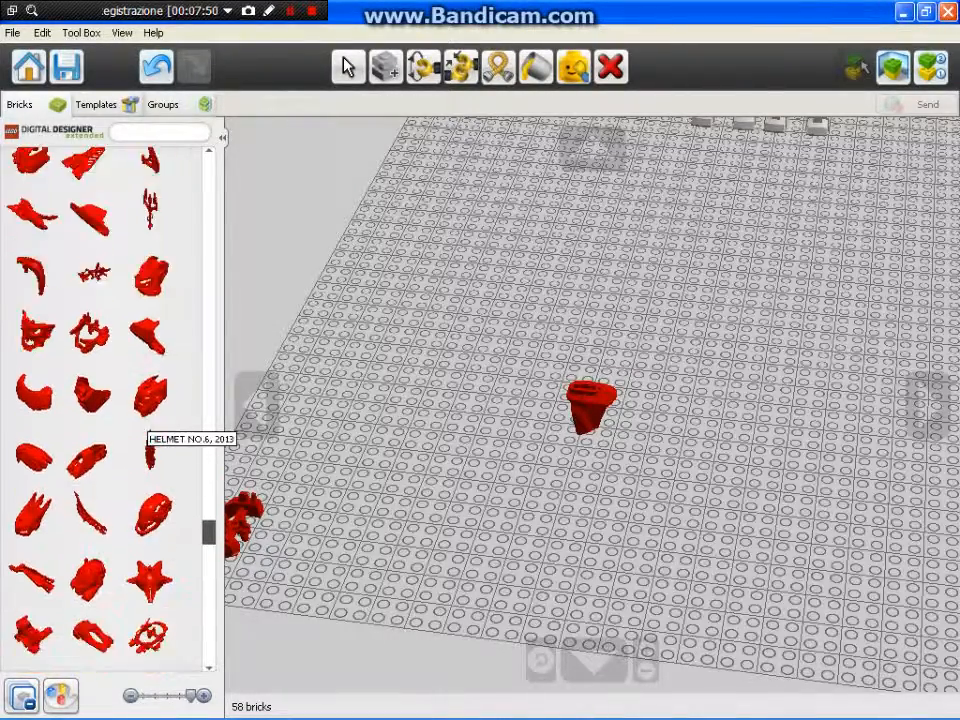
{"action": "scroll", "scroll_direction": "down", "scroll_amount": 3}
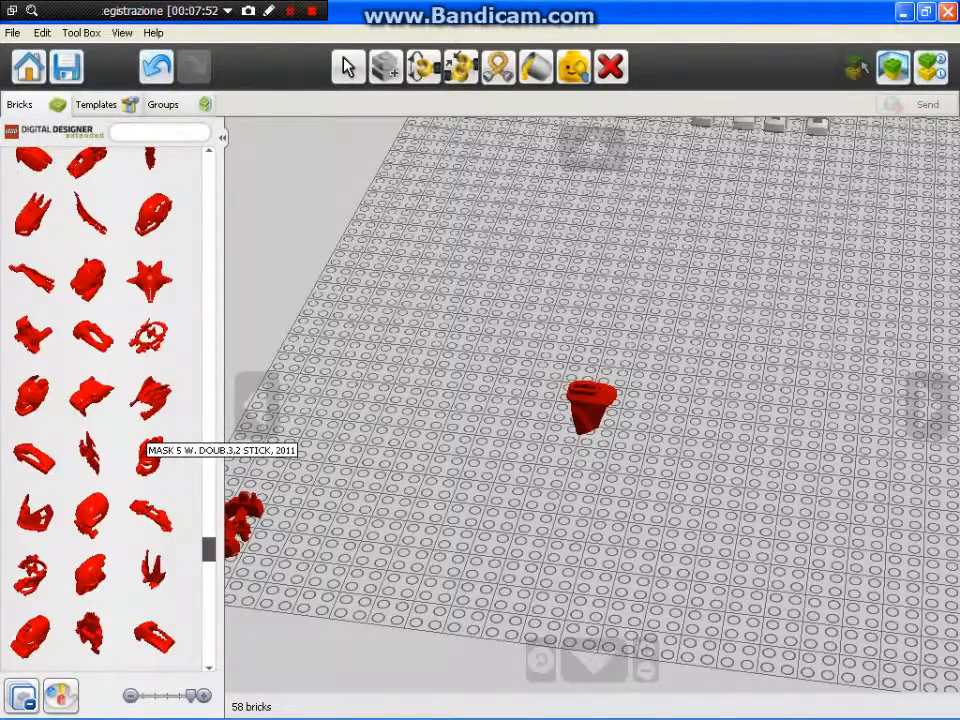
{"action": "scroll", "scroll_direction": "down", "scroll_amount": 3}
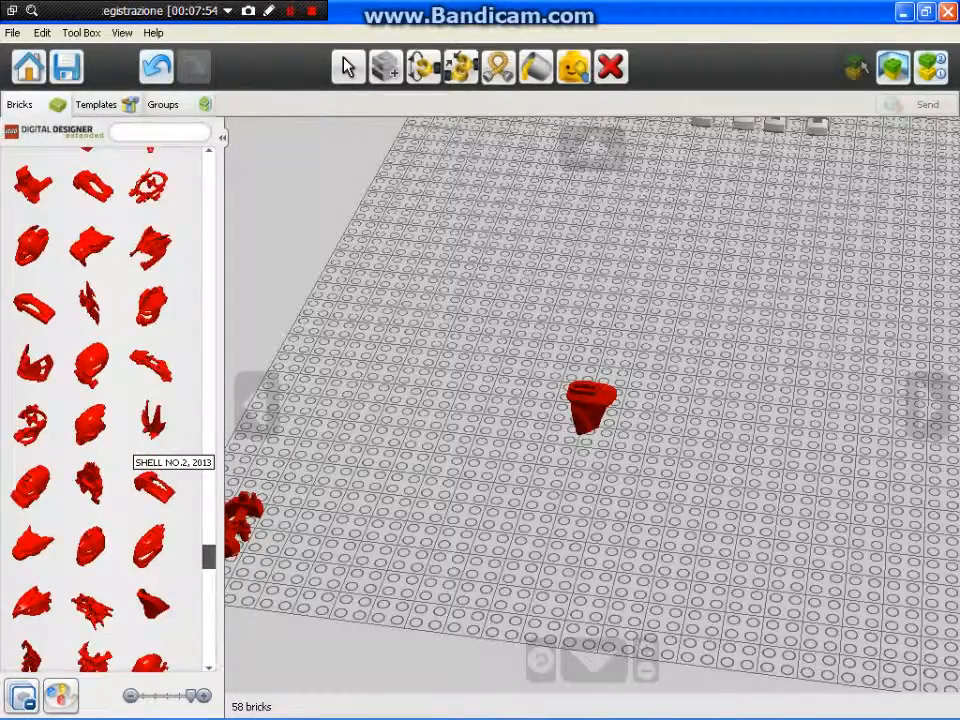
{"action": "scroll", "scroll_direction": "down", "scroll_amount": 3}
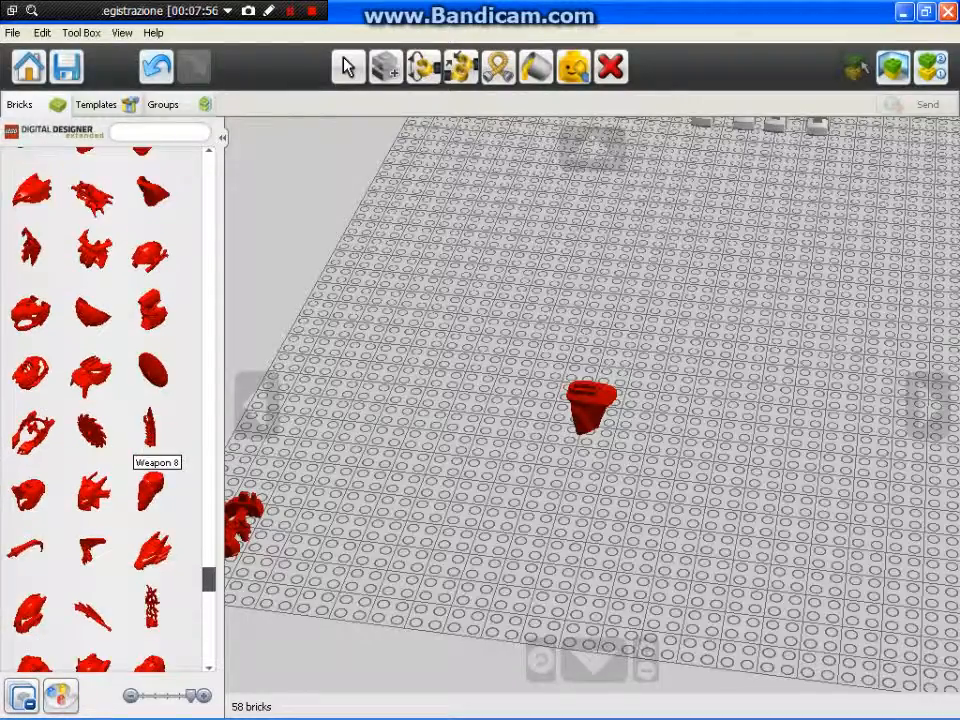
{"action": "scroll", "scroll_direction": "down", "scroll_amount": 3}
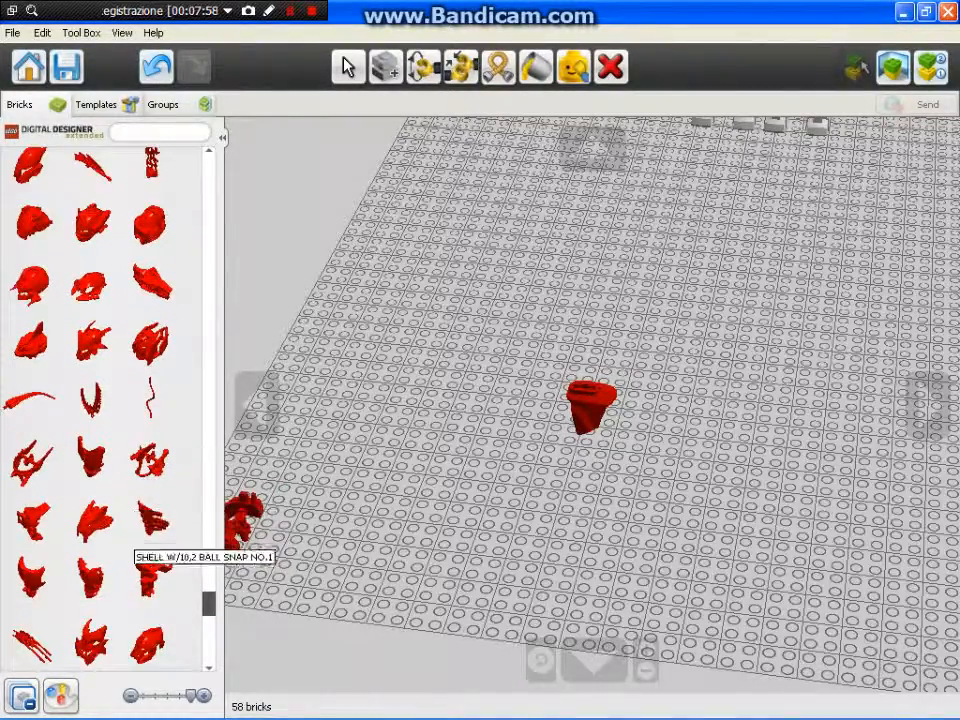
{"action": "scroll", "scroll_direction": "down", "scroll_amount": 3}
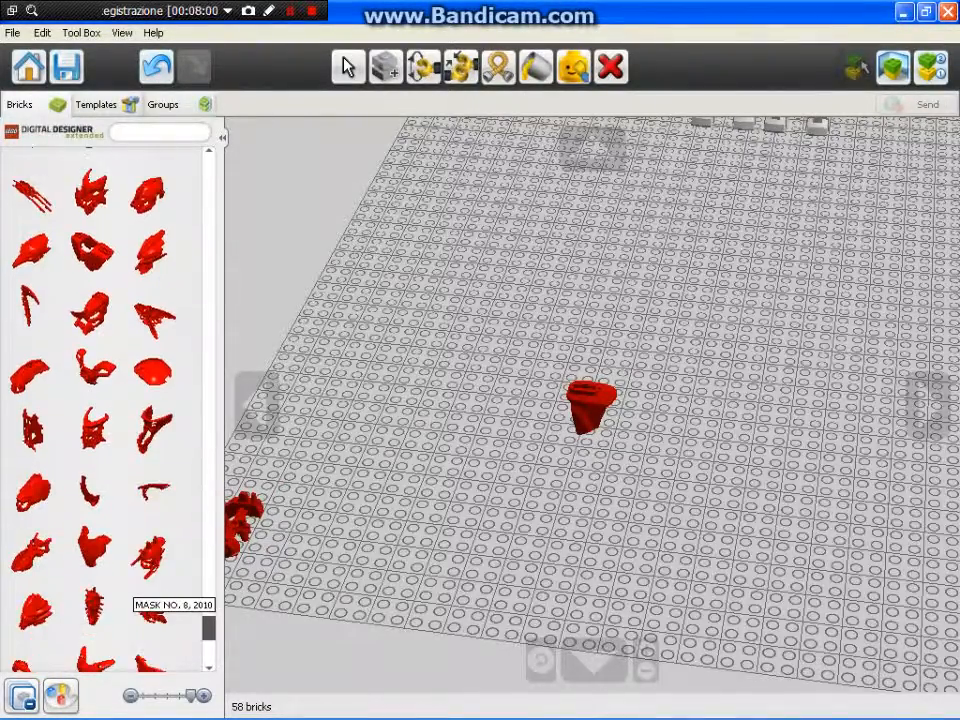
{"action": "scroll", "scroll_direction": "down", "scroll_amount": 3}
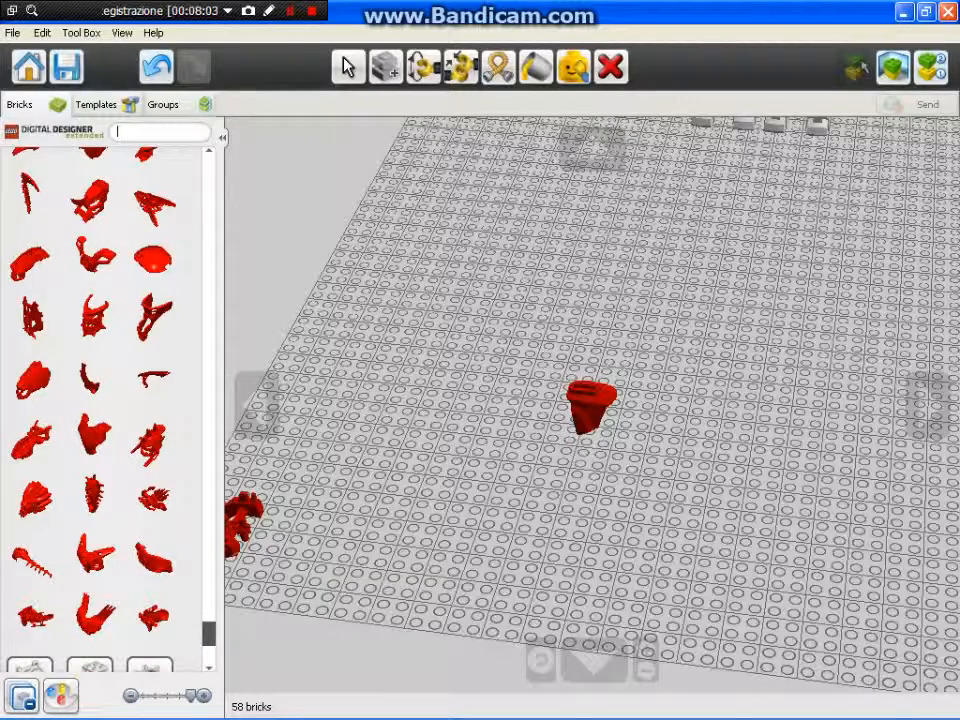
{"action": "type", "text": "shell!"}
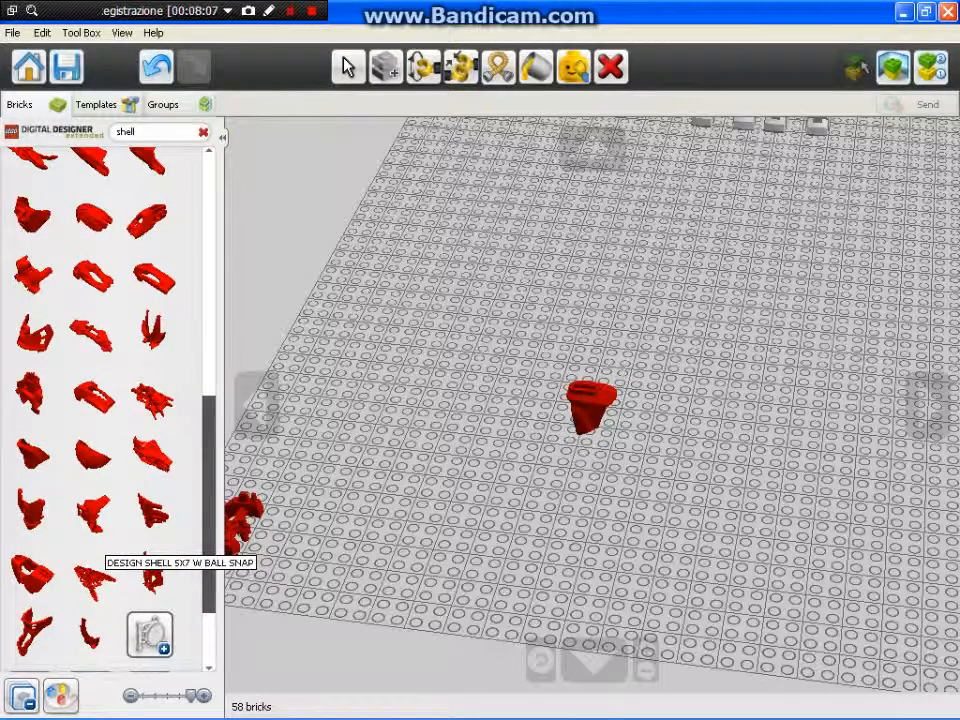
{"action": "scroll", "scroll_direction": "down", "scroll_amount": 3}
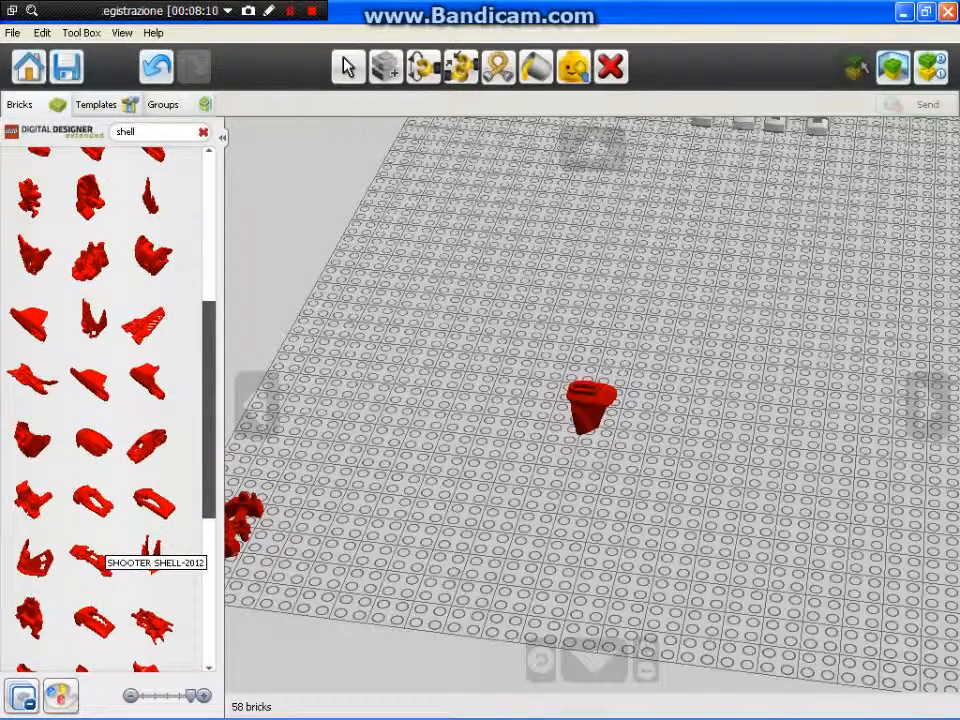
{"action": "scroll", "scroll_direction": "up", "scroll_amount": 3}
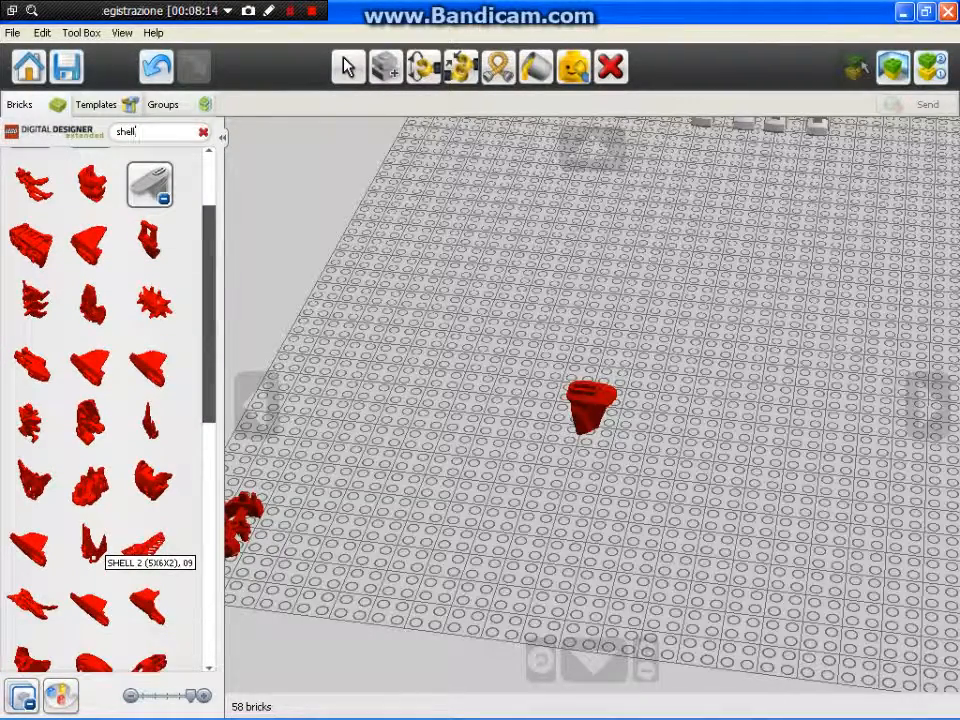
{"action": "scroll", "scroll_direction": "down", "scroll_amount": 3}
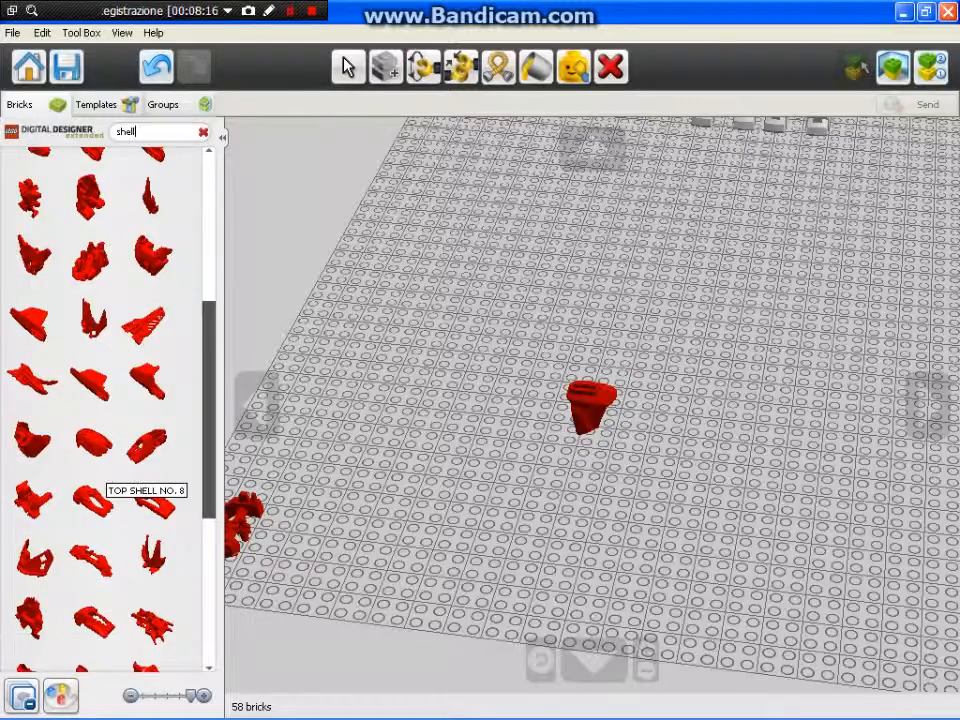
{"action": "scroll", "scroll_direction": "down", "scroll_amount": 3}
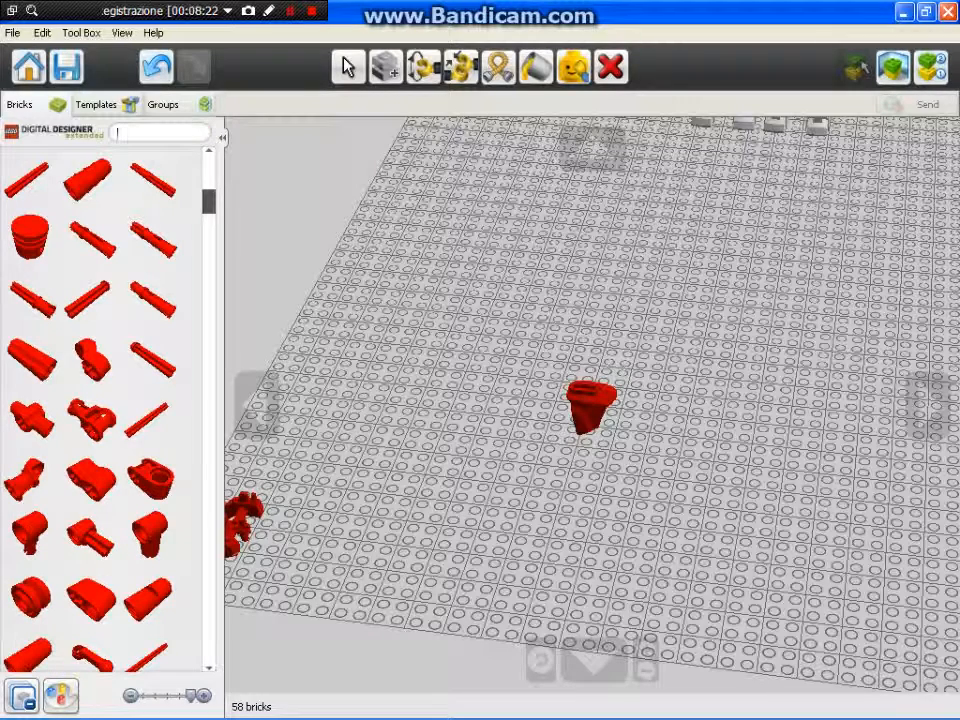
{"action": "type", "text": "fly"}
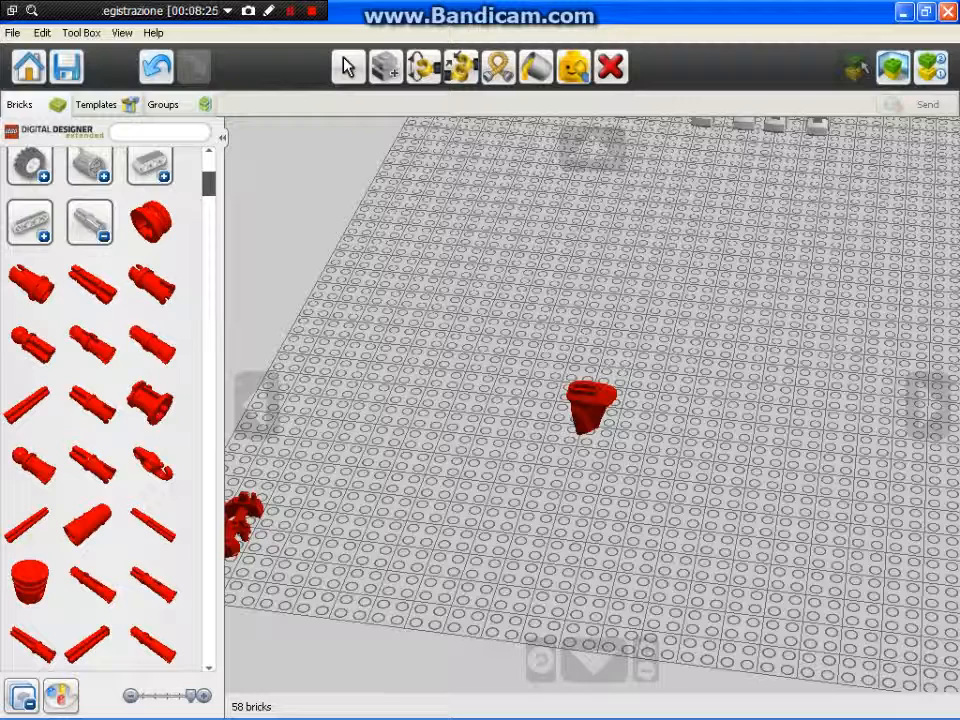
{"action": "type", "text": "drone"}
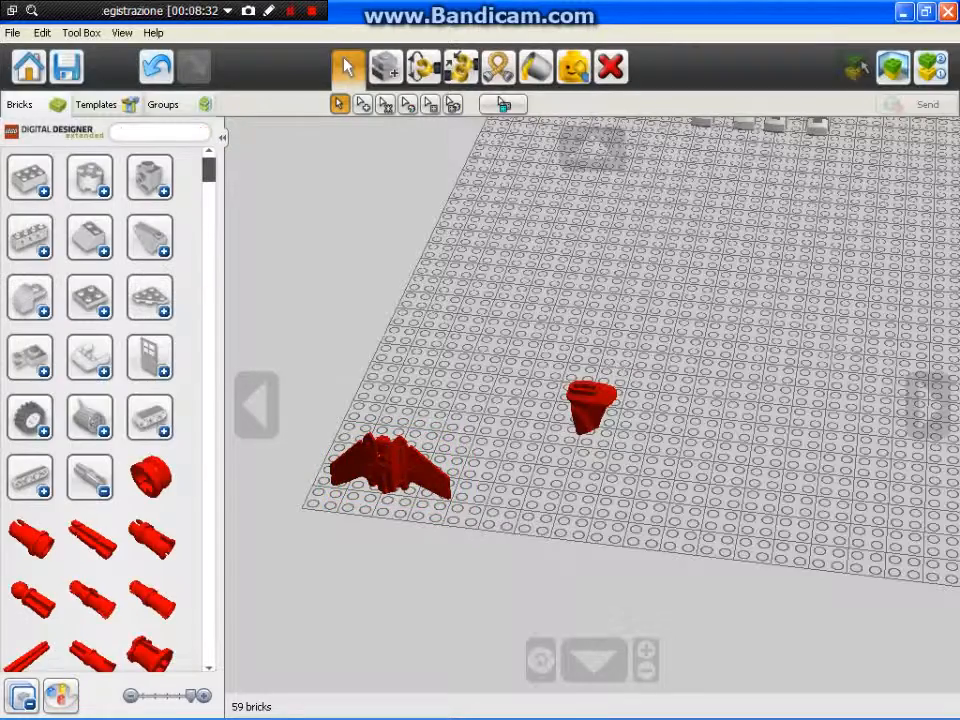
- Place the red winged shell piece on the baseplate left of the red cone part
{"action": "scroll", "scroll_direction": "down", "scroll_amount": 3}
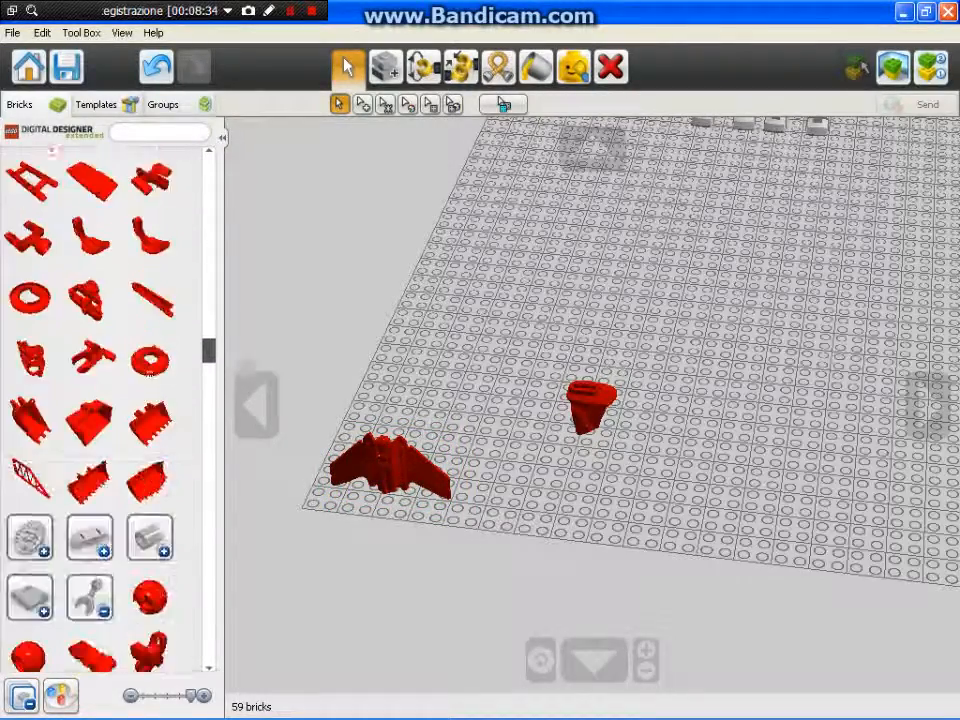
{"action": "scroll", "scroll_direction": "down", "scroll_amount": 3}
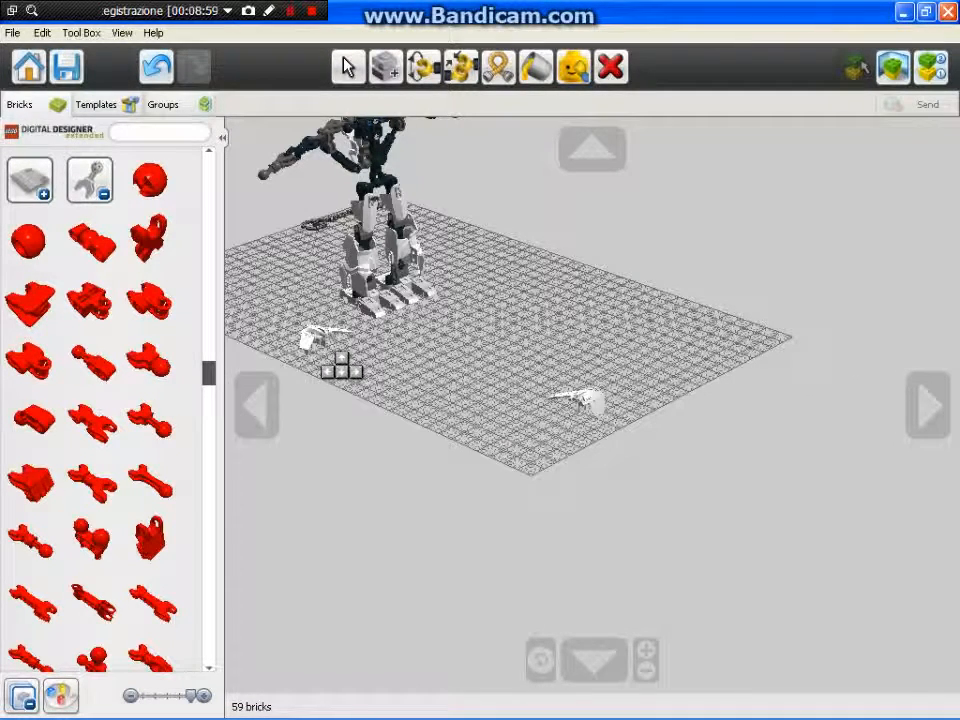
- Carry the small grey bricks from the baseplate onto the robot's raised arm, reaching 63 bricks
{"action": "left_click_drag", "start_coordinate": [522, 308], "coordinate": [696, 508]}
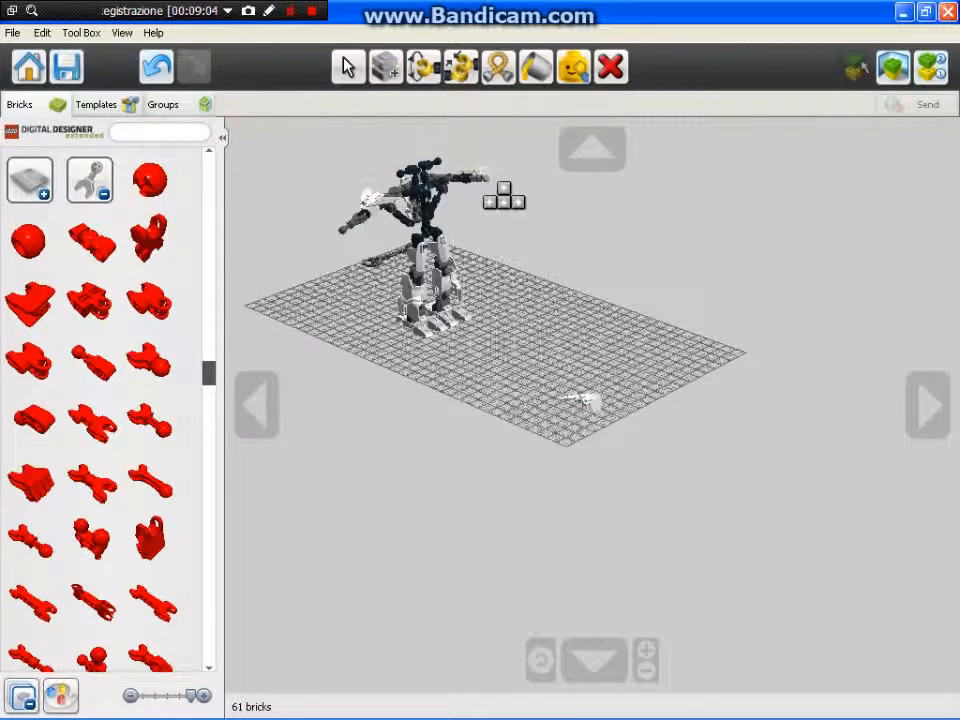
{"action": "left_click", "coordinate": [348, 66]}
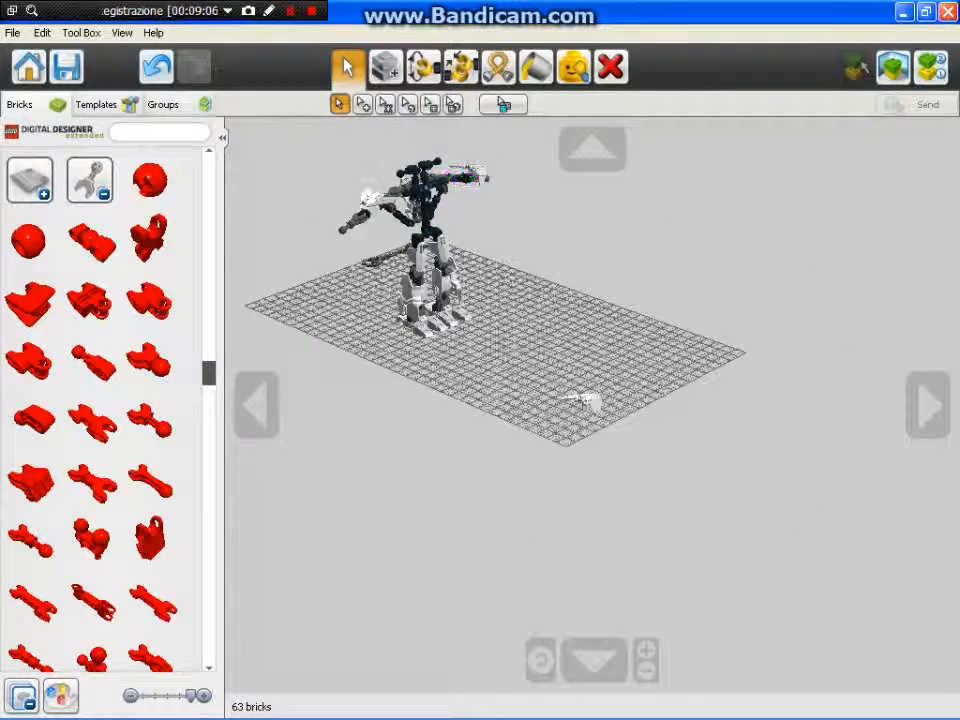